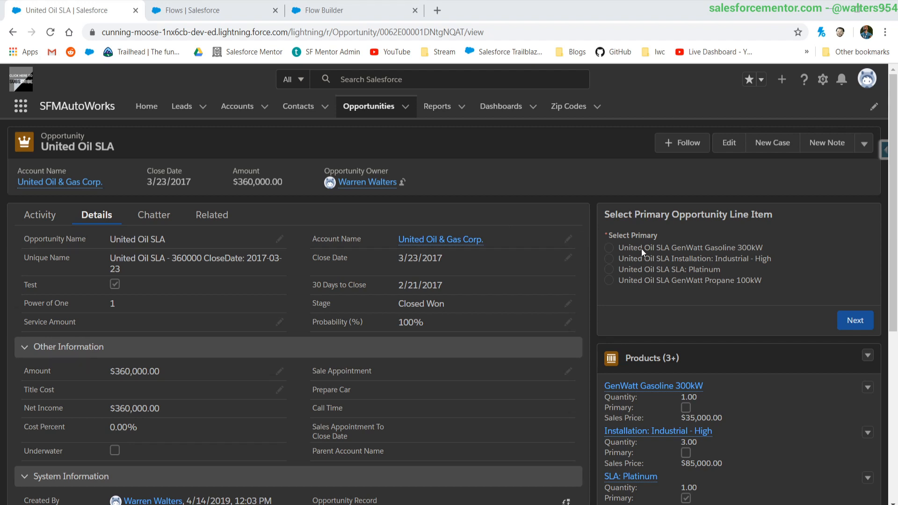
# Step: Open the Flows list under Process Automation in Setup
pyautogui.click(608, 247)
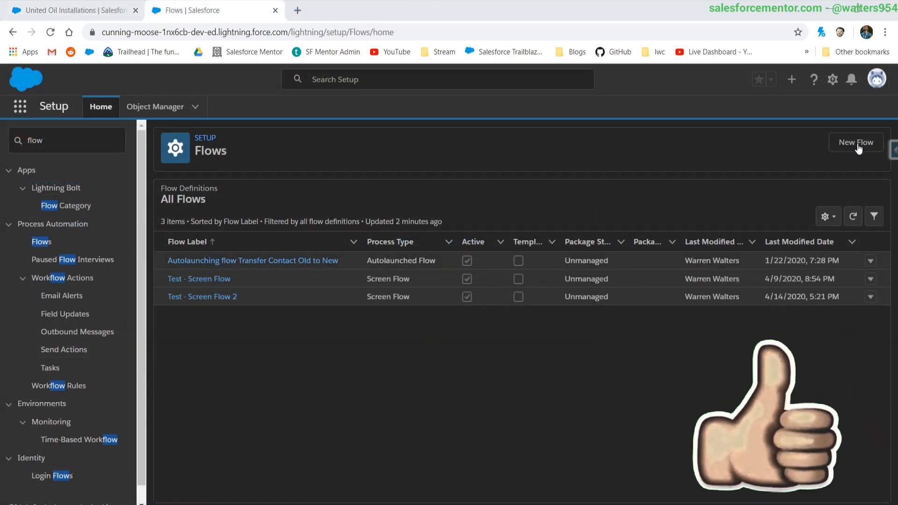
# Step: Create a new Screen Flow and show the Manager's resource list
pyautogui.click(856, 143)
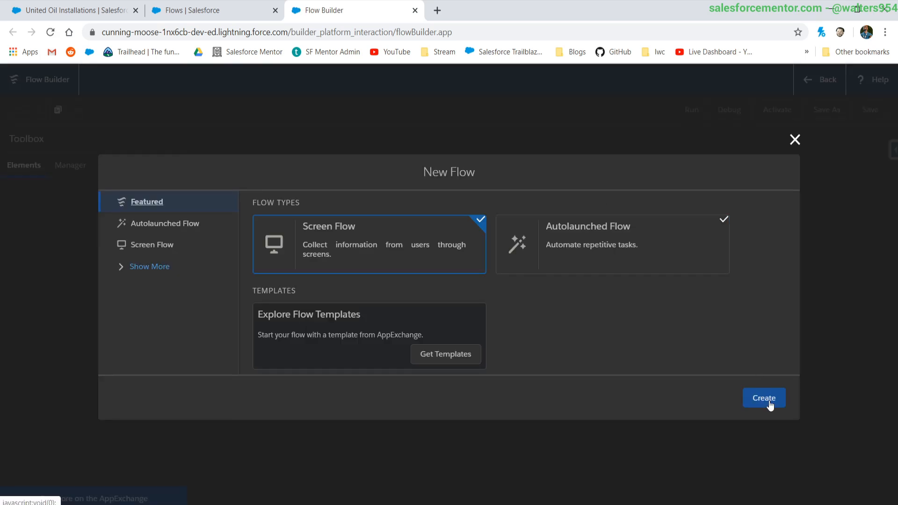
pyautogui.click(764, 398)
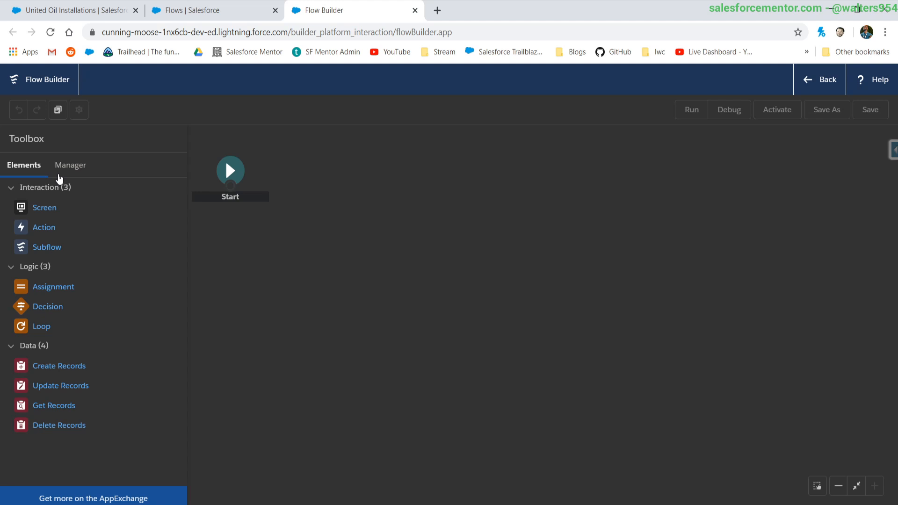
pyautogui.click(69, 164)
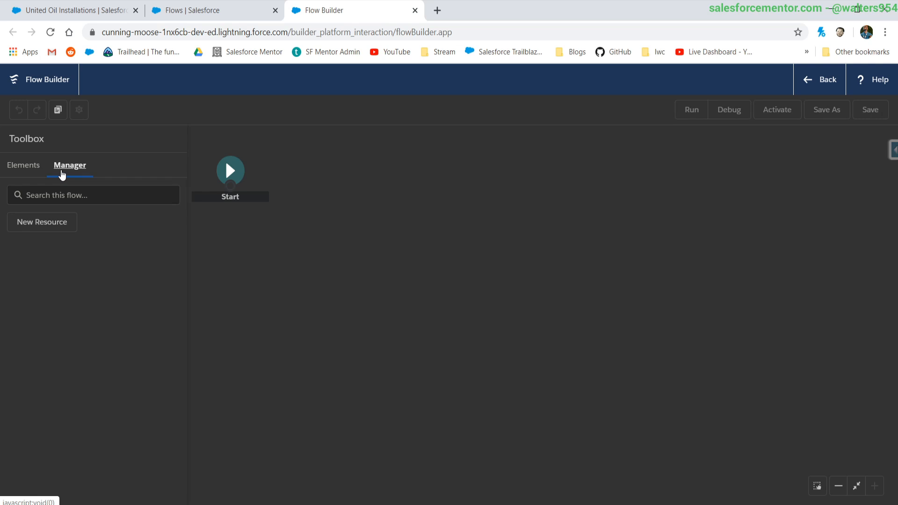
pyautogui.moveTo(42, 223)
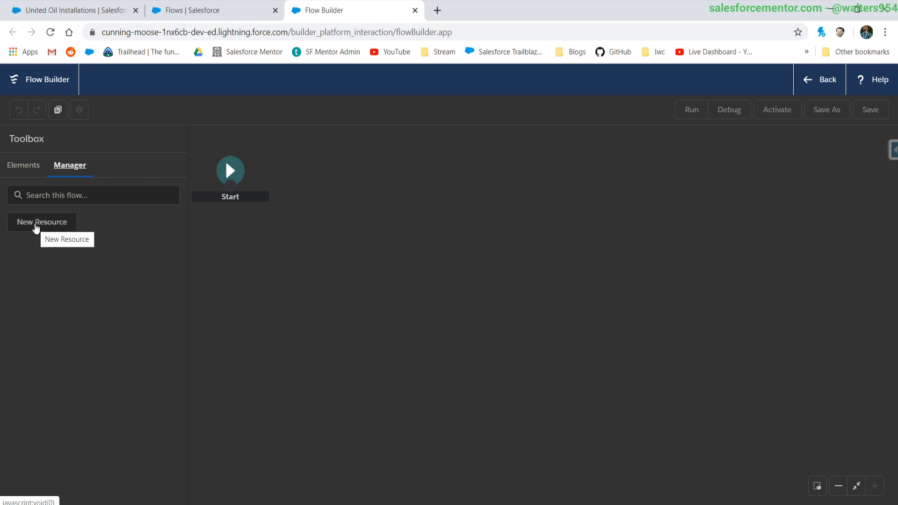
# Step: Create a Text variable opportunityId marked Available for input and save it
pyautogui.click(41, 223)
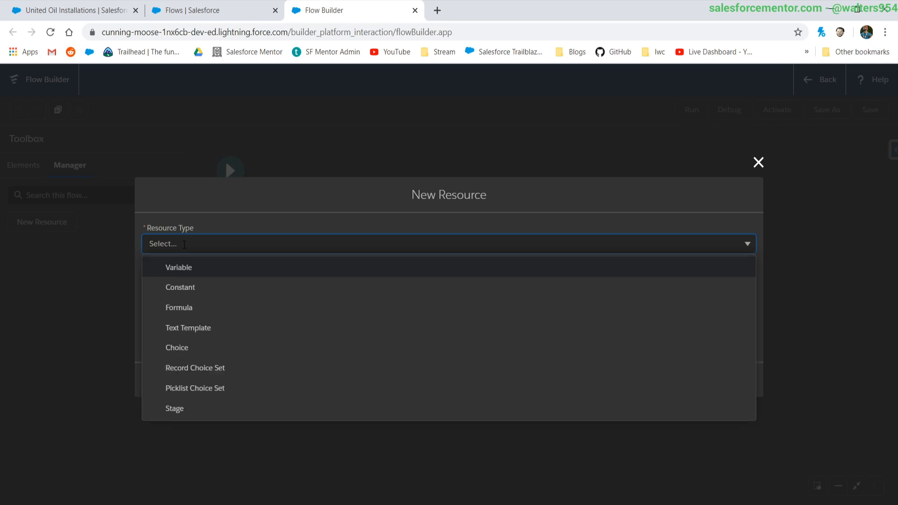
pyautogui.click(179, 266)
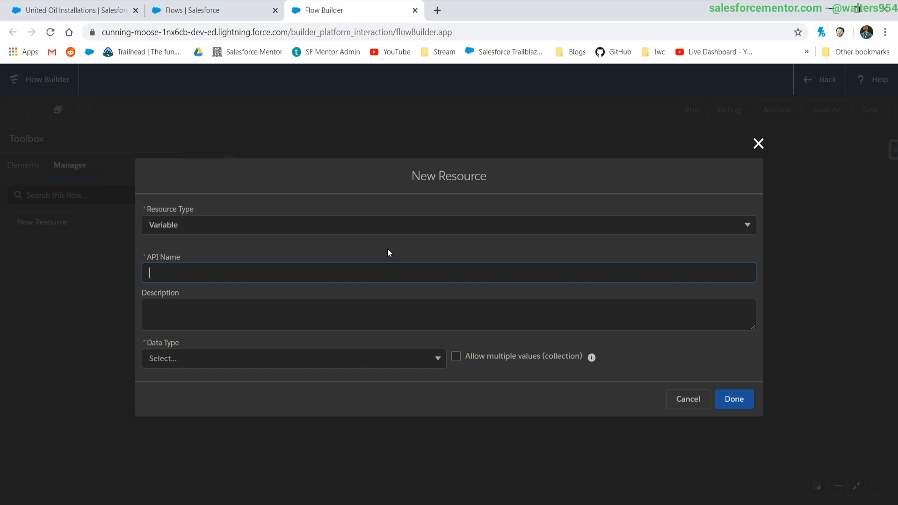
pyautogui.write('opportunity')
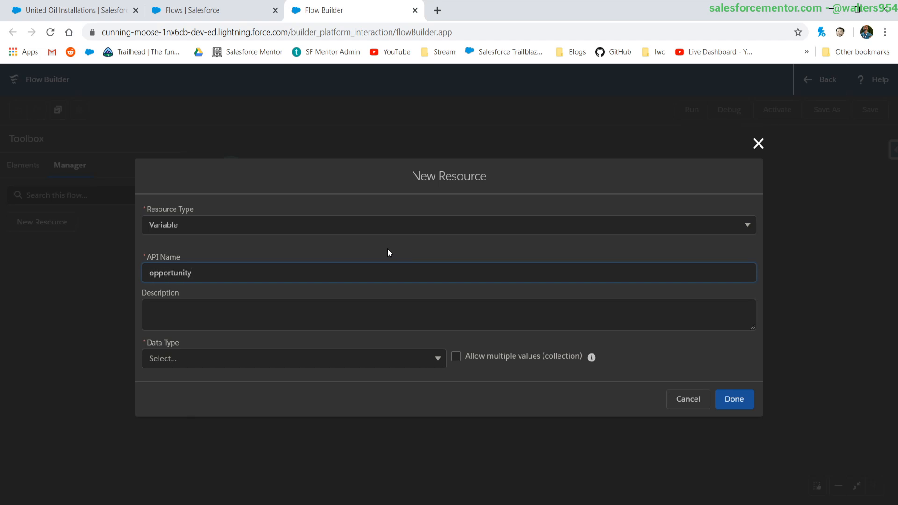
pyautogui.click(293, 359)
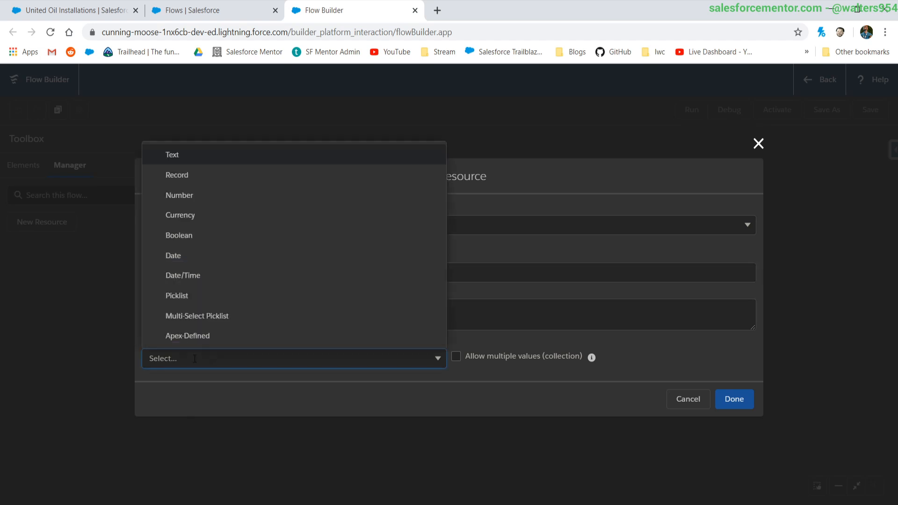
pyautogui.click(173, 154)
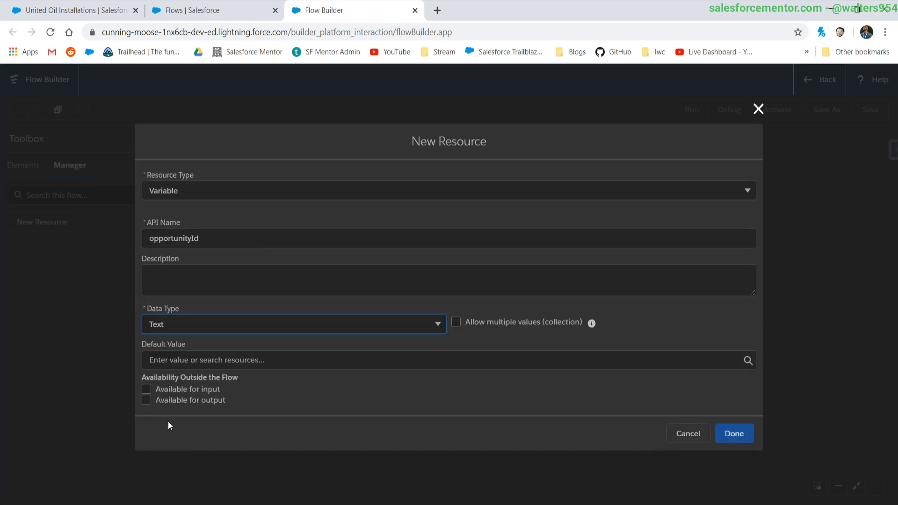
pyautogui.click(146, 390)
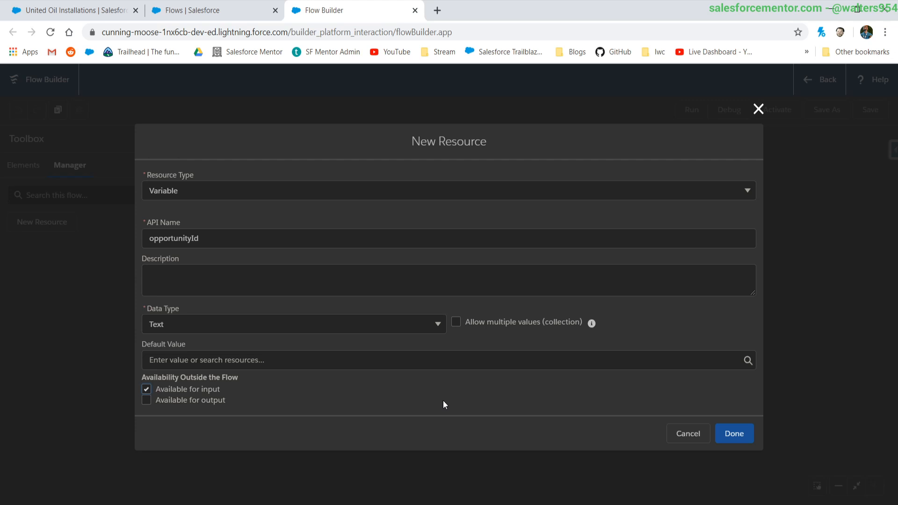
pyautogui.click(734, 434)
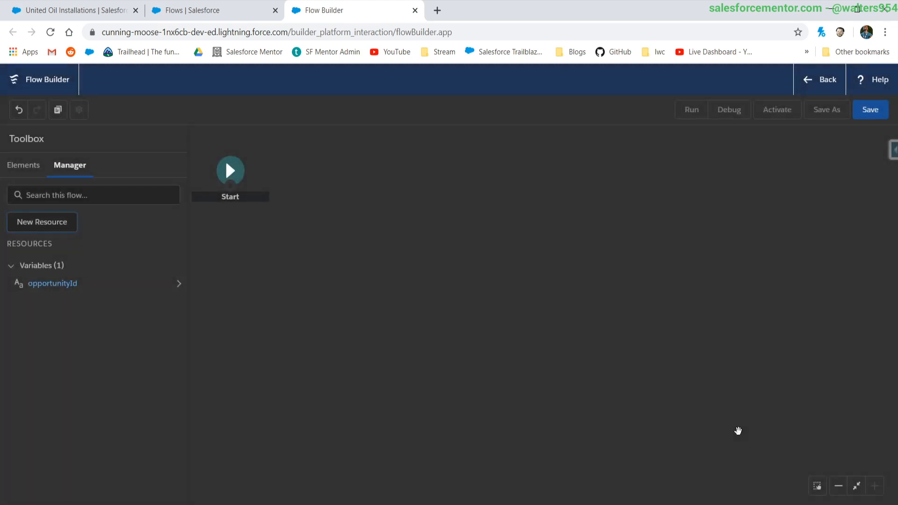
pyautogui.moveTo(42, 222)
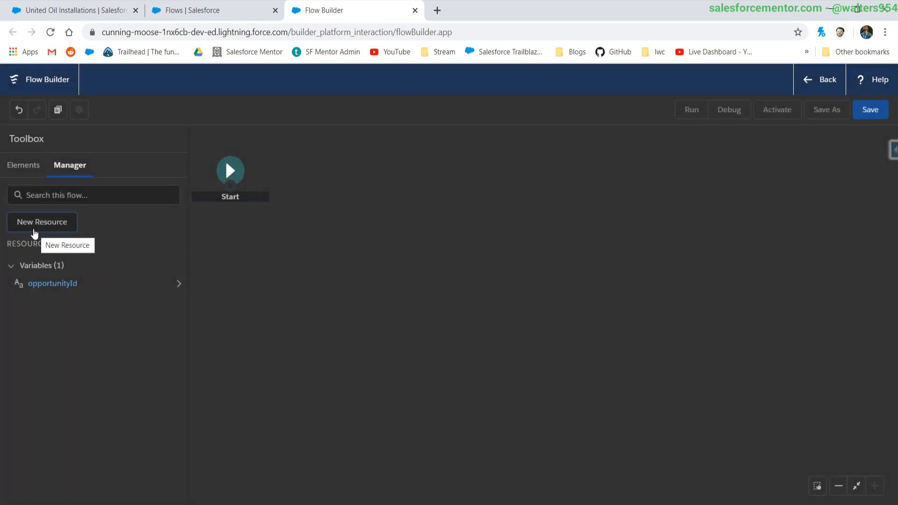
# Step: Create a Text variable oppProductId with no input/output availability and save it
pyautogui.click(41, 222)
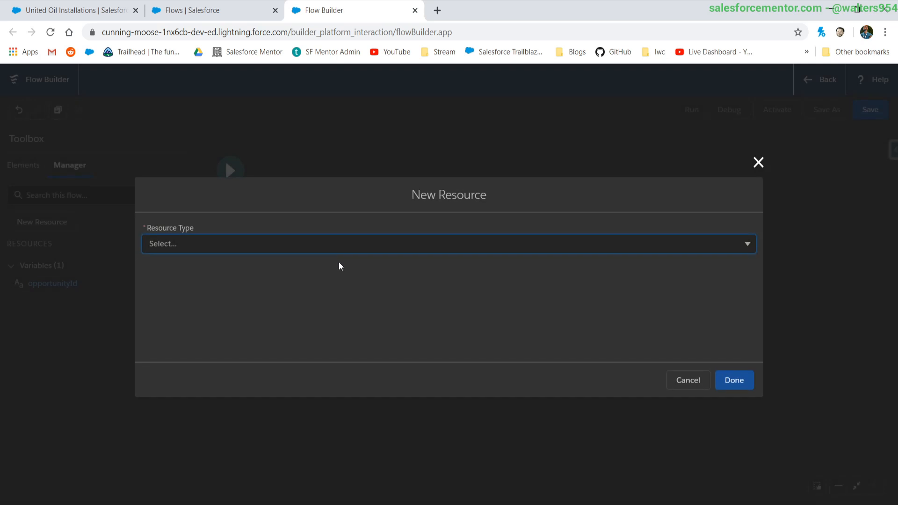
pyautogui.moveTo(327, 260)
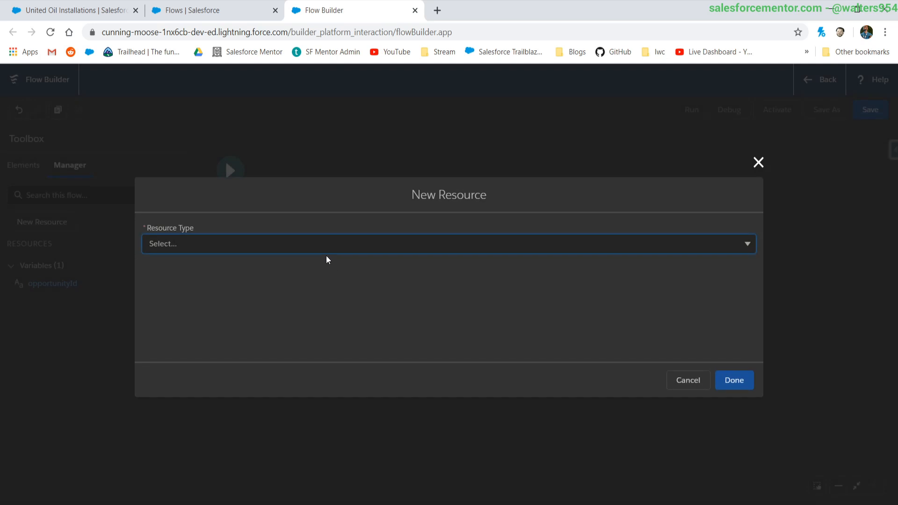
pyautogui.click(448, 243)
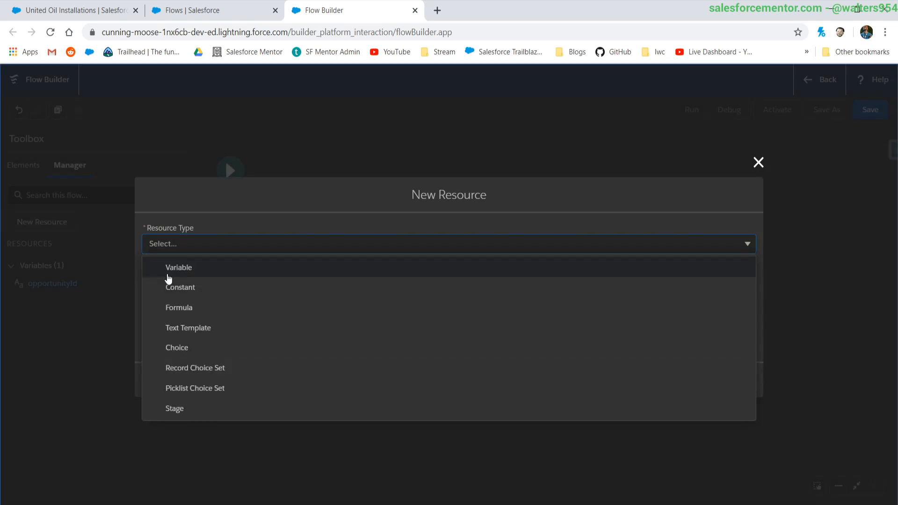
pyautogui.click(179, 268)
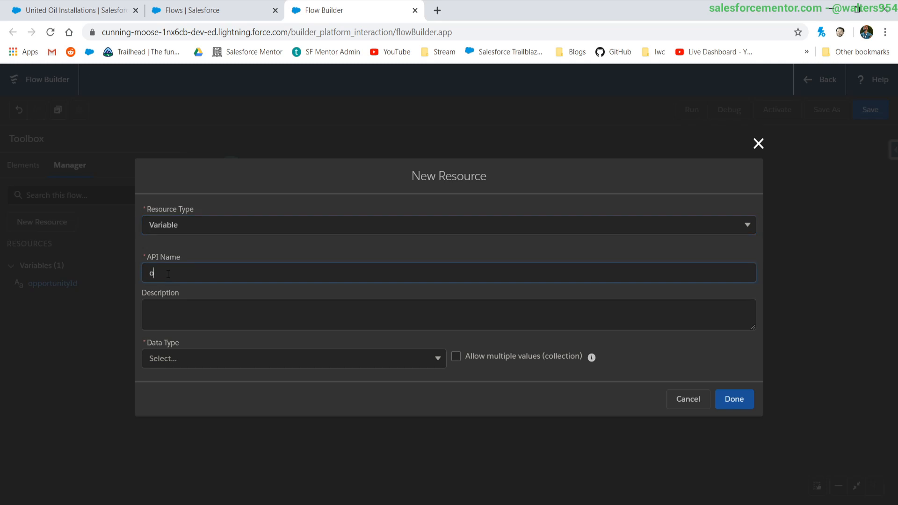
pyautogui.write('ppProduct')
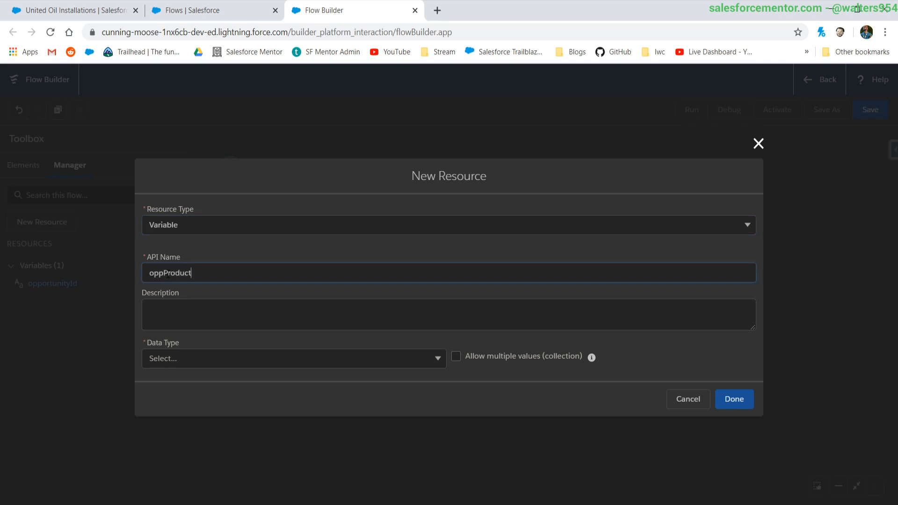
pyautogui.click(293, 358)
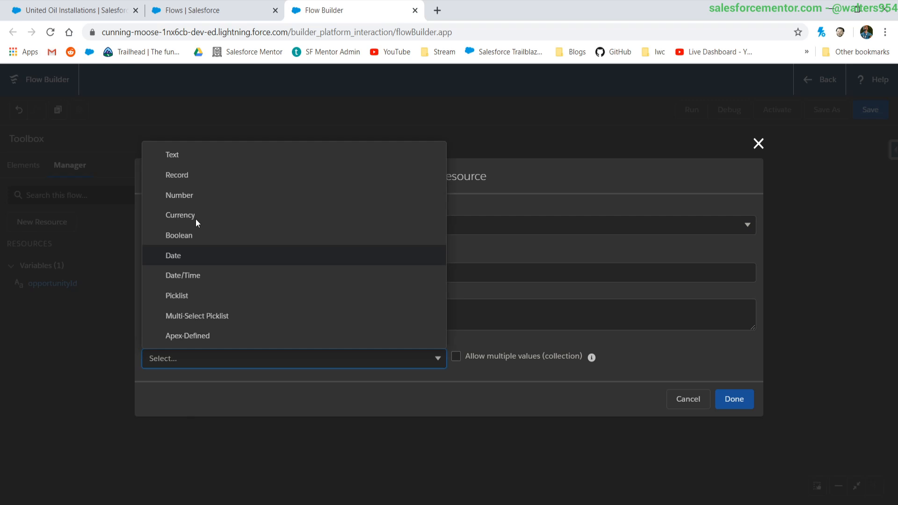
pyautogui.click(172, 155)
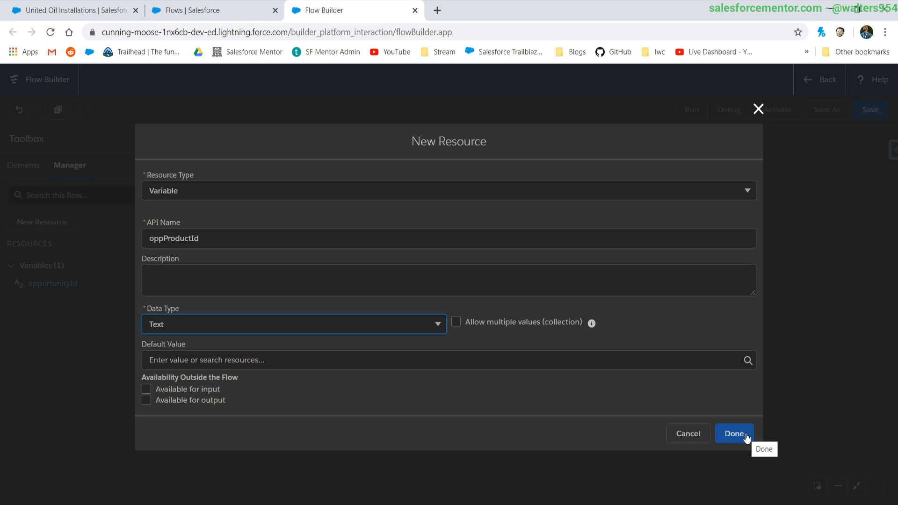
pyautogui.click(733, 433)
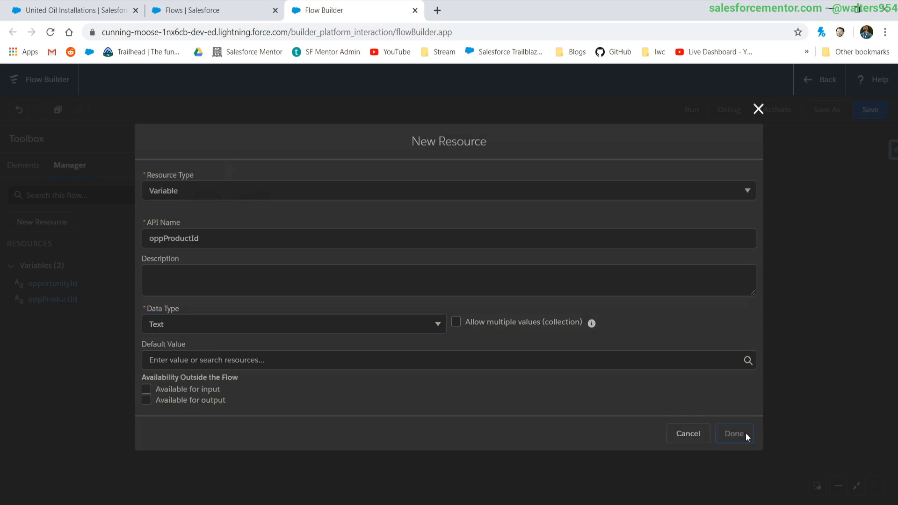
pyautogui.click(734, 433)
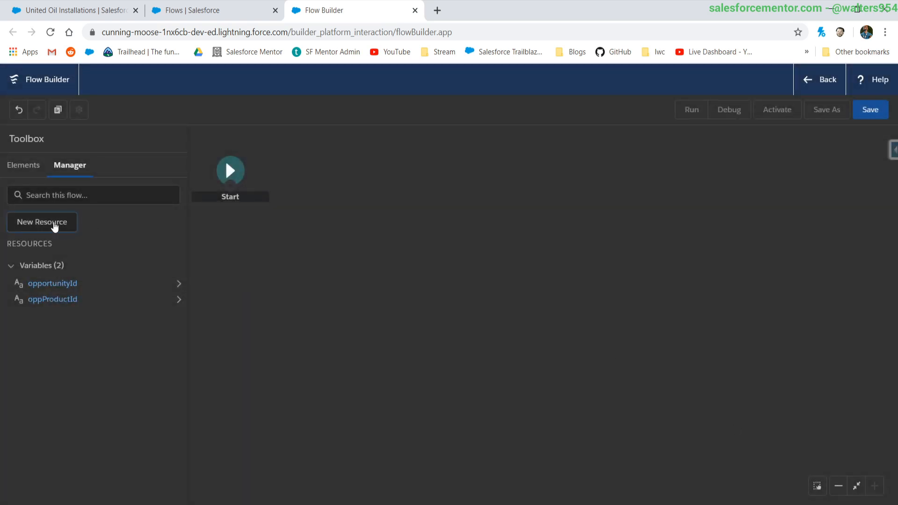
# Step: Start a Record Choice Set named recChoiceOppLineItem on the Opportunity Product object
pyautogui.click(41, 222)
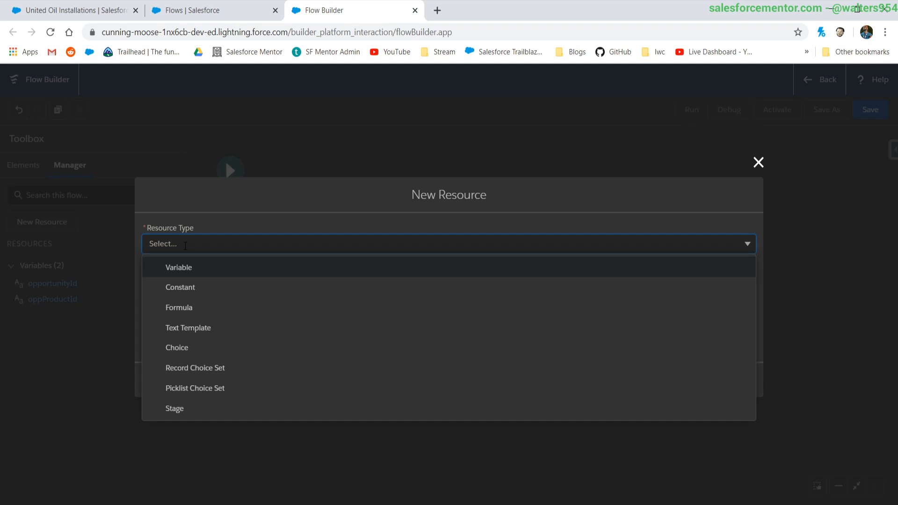
pyautogui.moveTo(233, 336)
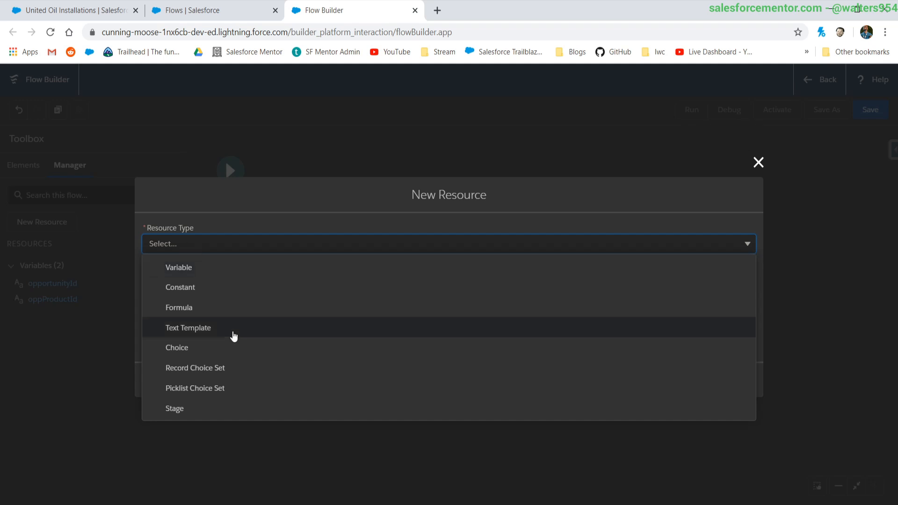
pyautogui.click(194, 367)
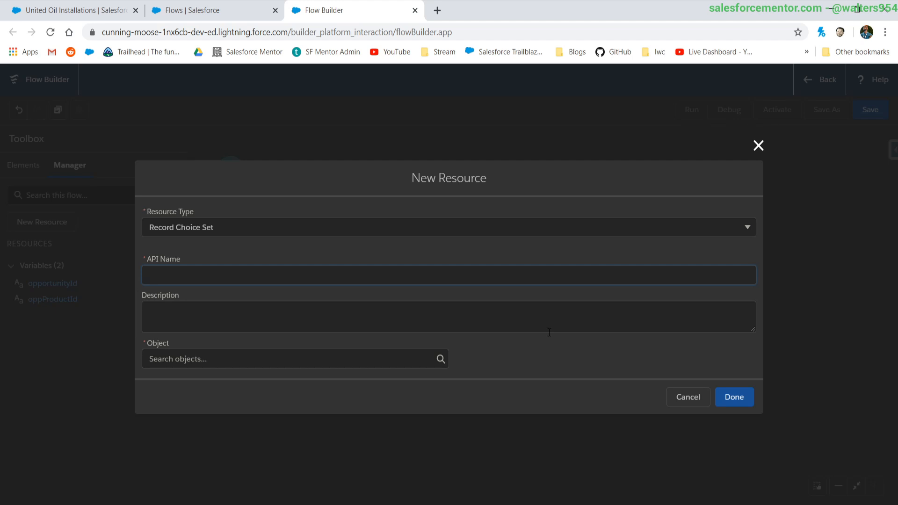
pyautogui.click(448, 275)
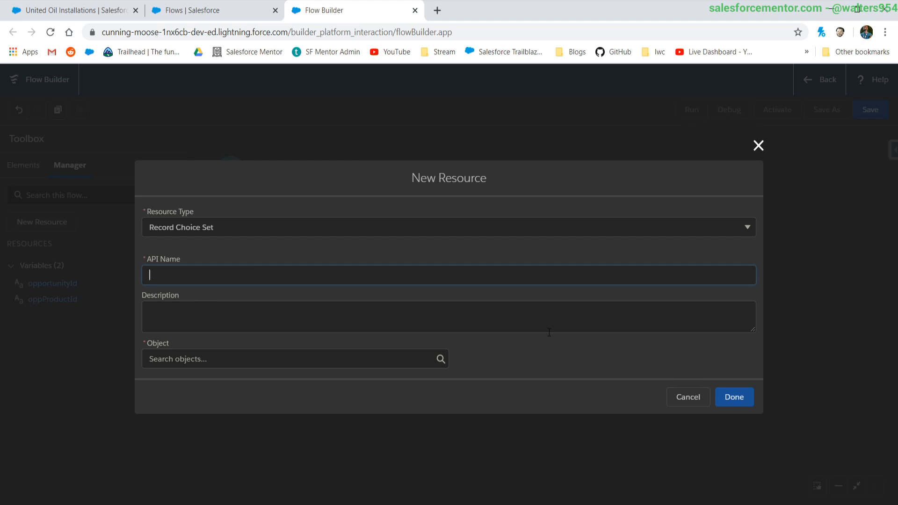
pyautogui.write('recChoiceOppLineItem')
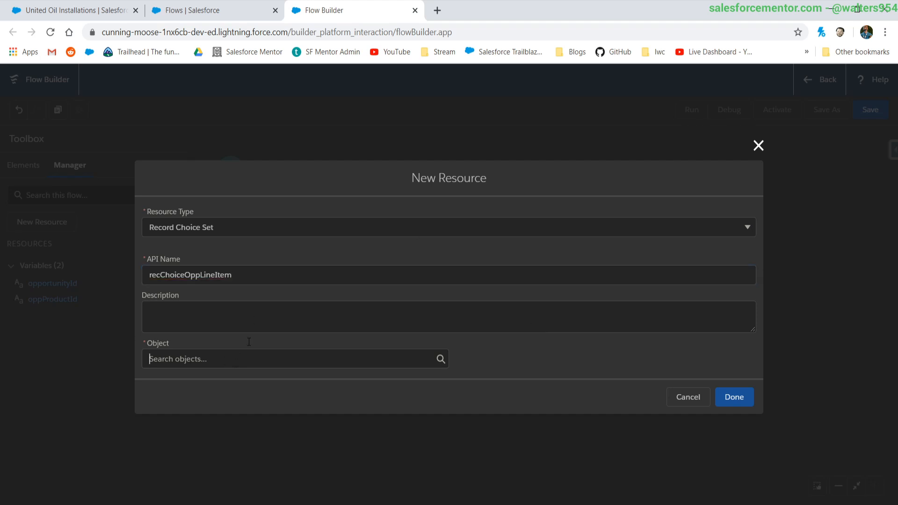
pyautogui.write('opp')
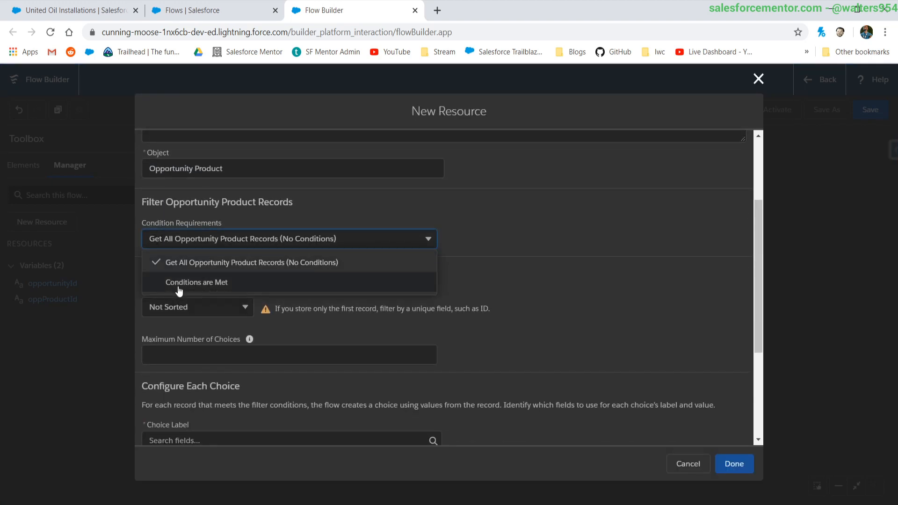
# Step: Filter its records where OpportunityId Equals the opportunityId variable
pyautogui.click(195, 282)
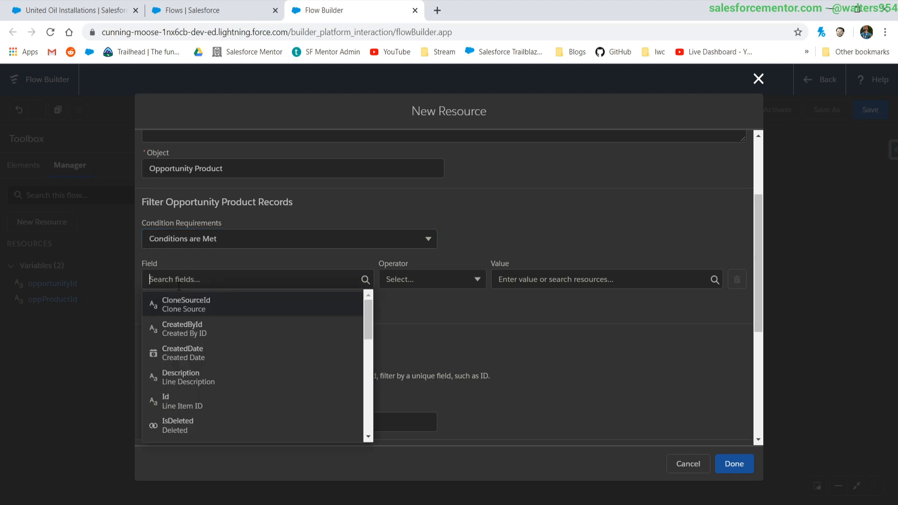
pyautogui.write('opp')
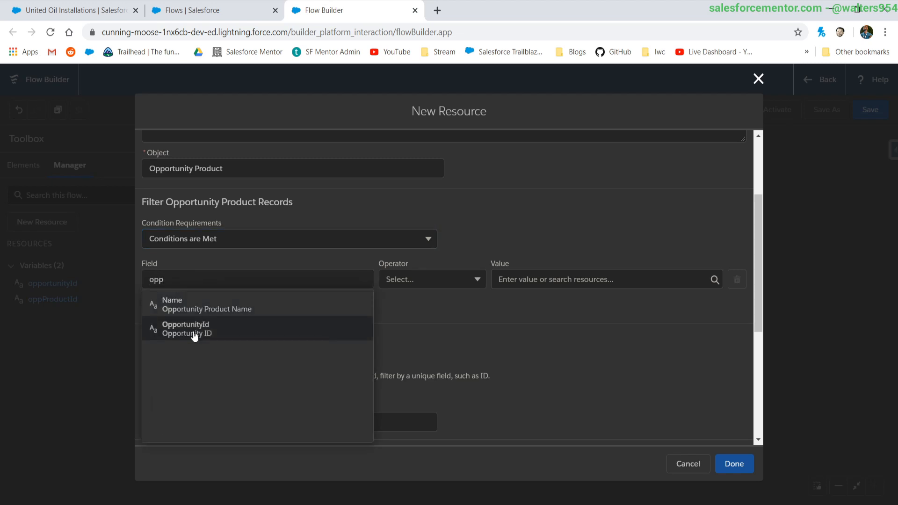
pyautogui.click(185, 328)
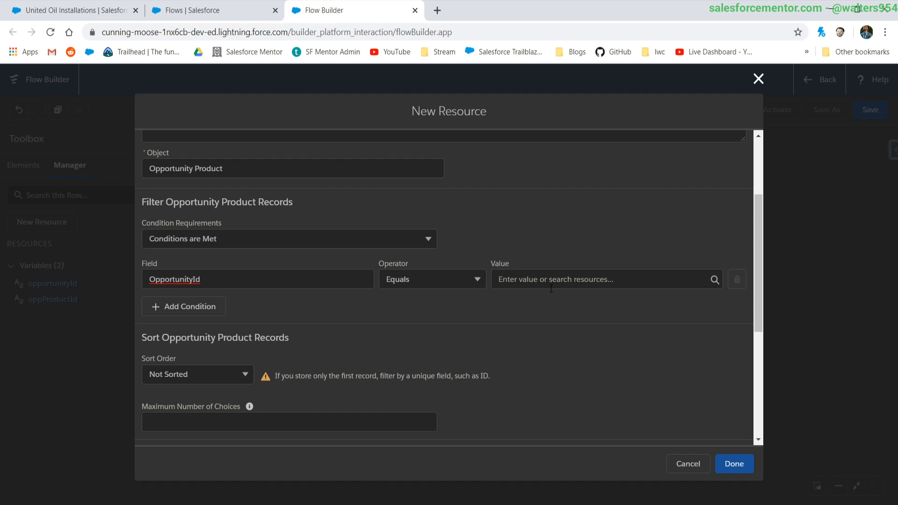
pyautogui.click(605, 279)
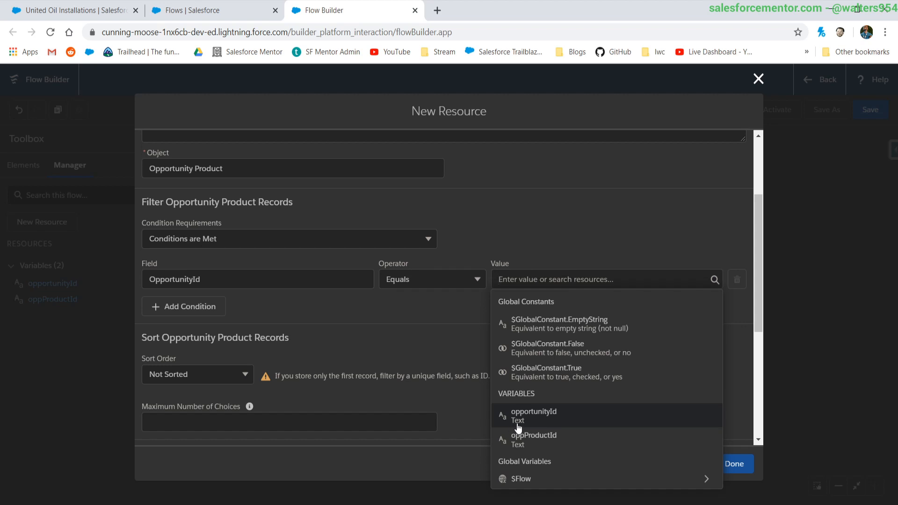
pyautogui.click(533, 416)
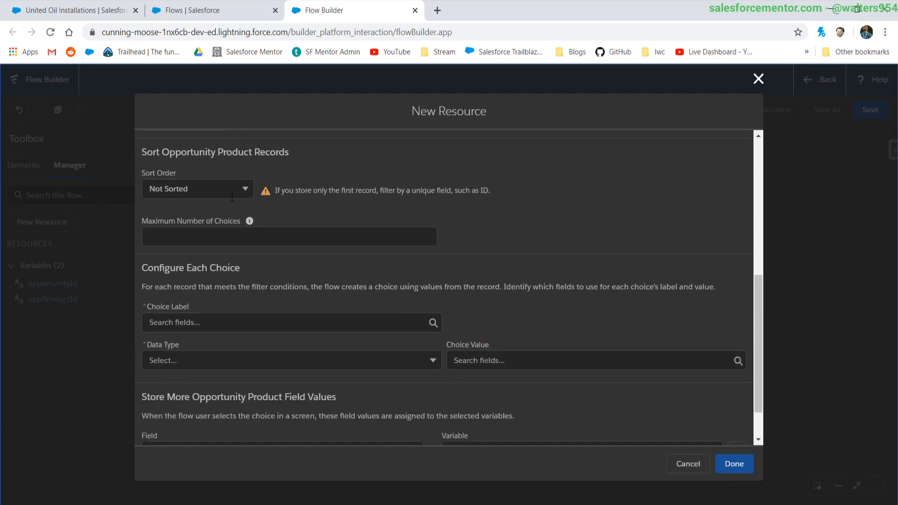
# Step: Set Choice Label to Name, Data Type Text, Choice Value to Id, and save the choice set
pyautogui.scroll(-3)
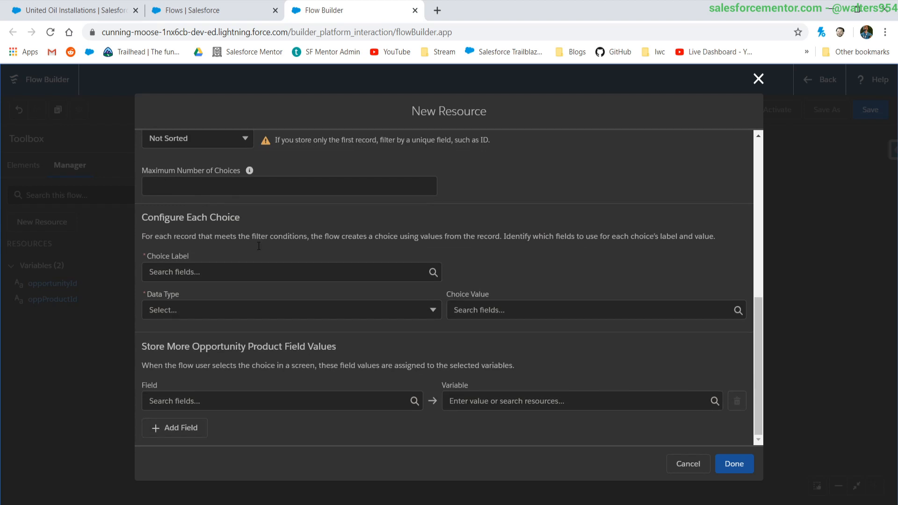
pyautogui.click(289, 271)
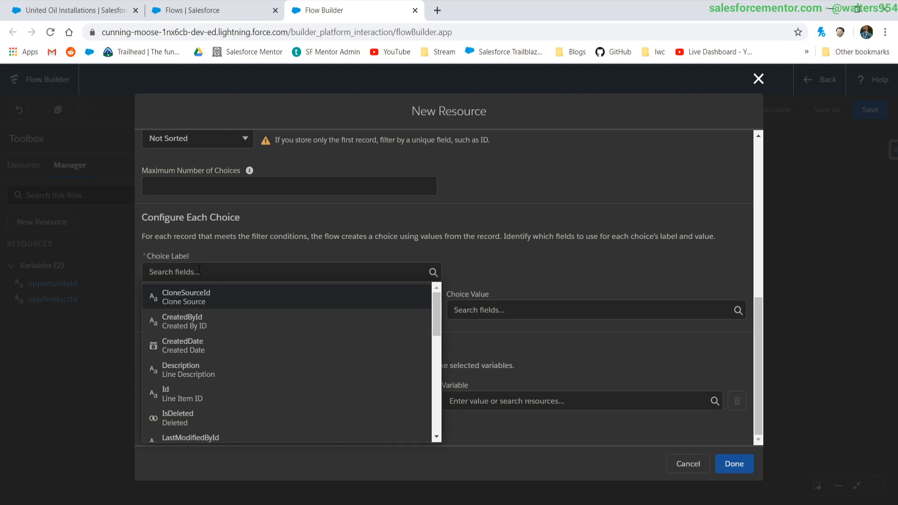
pyautogui.write('name')
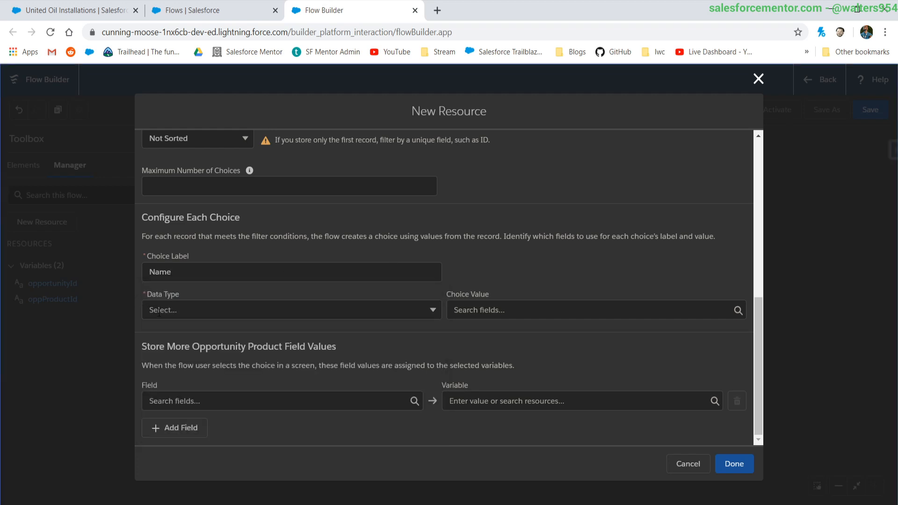
pyautogui.click(291, 309)
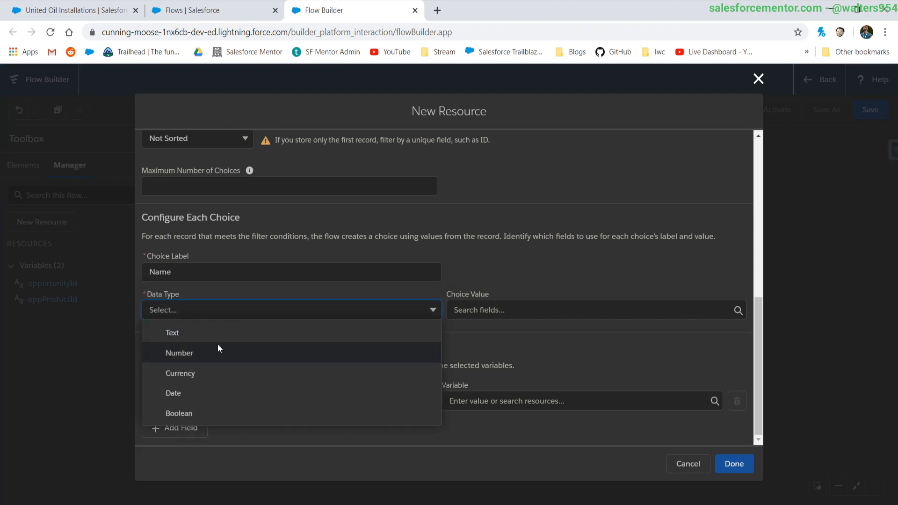
pyautogui.click(172, 332)
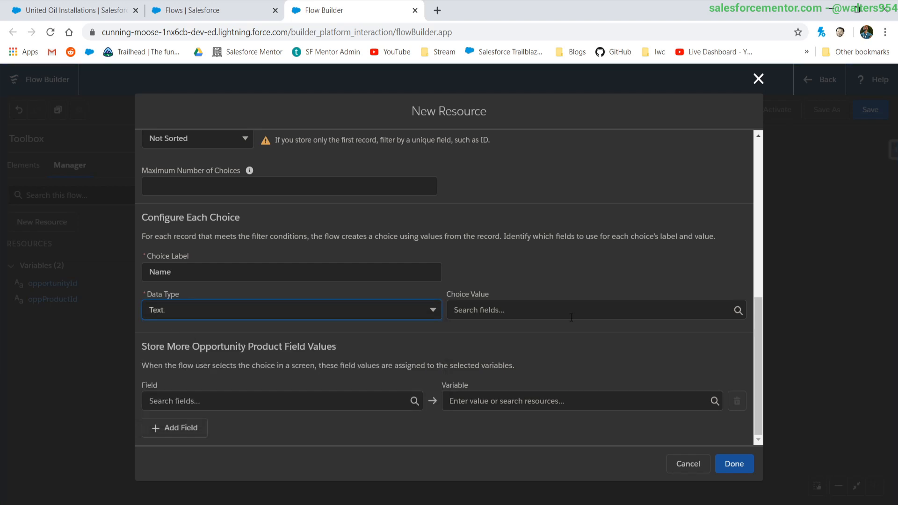
pyautogui.write('id')
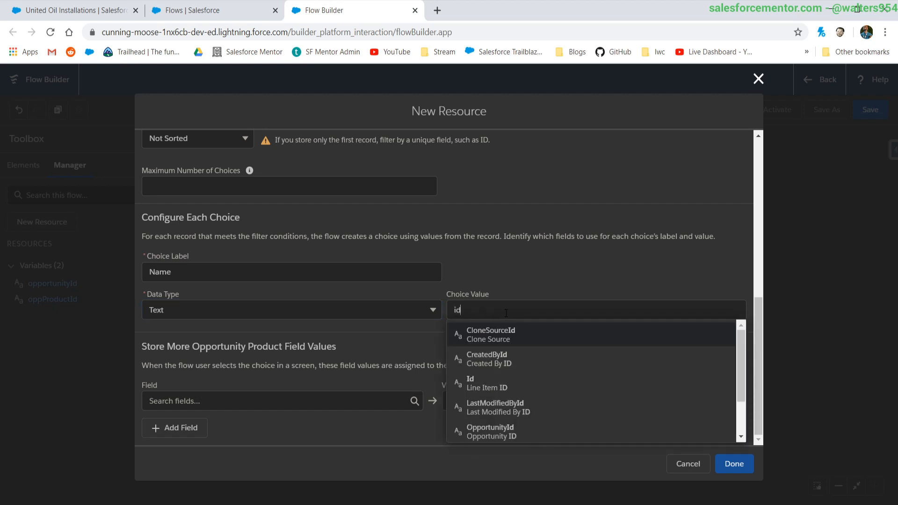
pyautogui.click(486, 384)
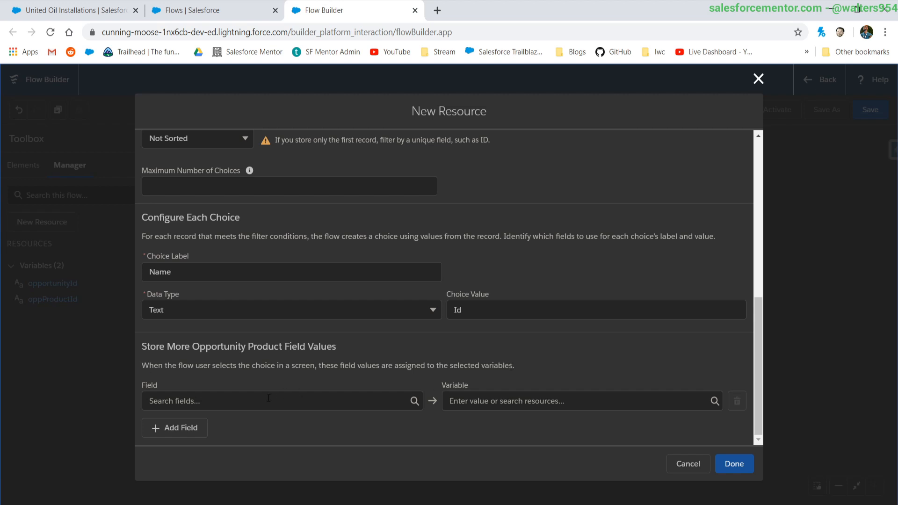
pyautogui.moveTo(256, 415)
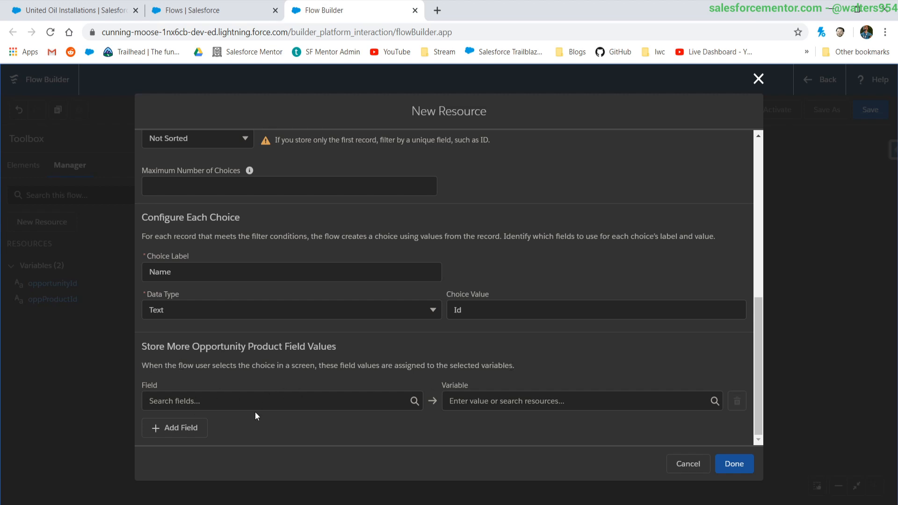
pyautogui.moveTo(764, 453)
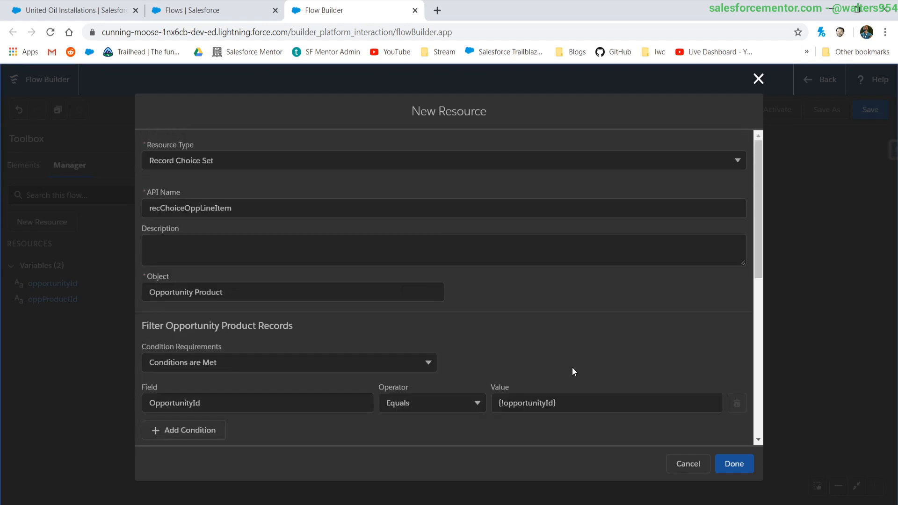
pyautogui.click(733, 463)
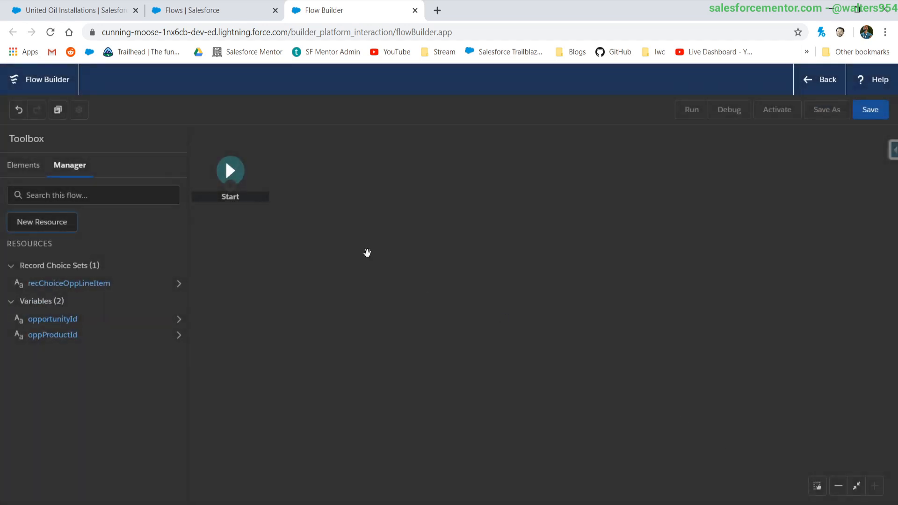
pyautogui.moveTo(22, 164)
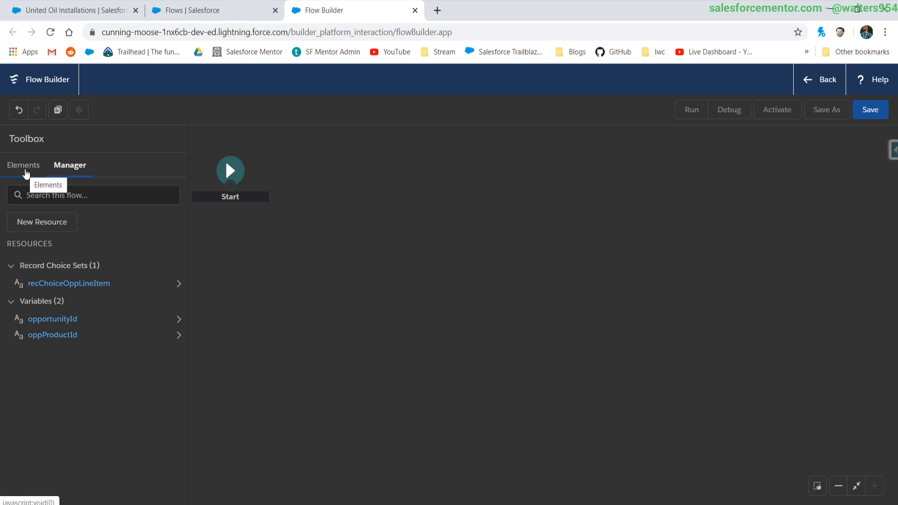
# Step: Drag a Screen element onto the canvas and label it Primary Opportunity Selection
pyautogui.click(23, 165)
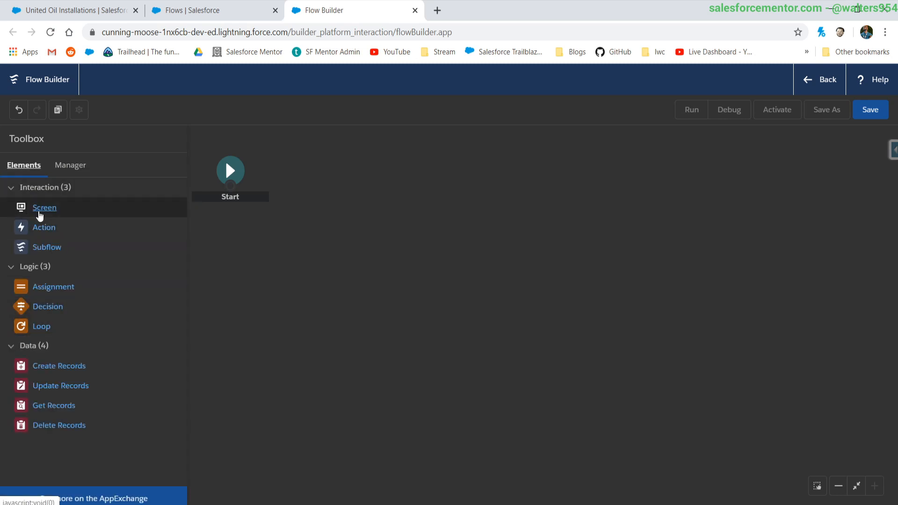
pyautogui.moveTo(44, 208); pyautogui.dragTo(367, 177)
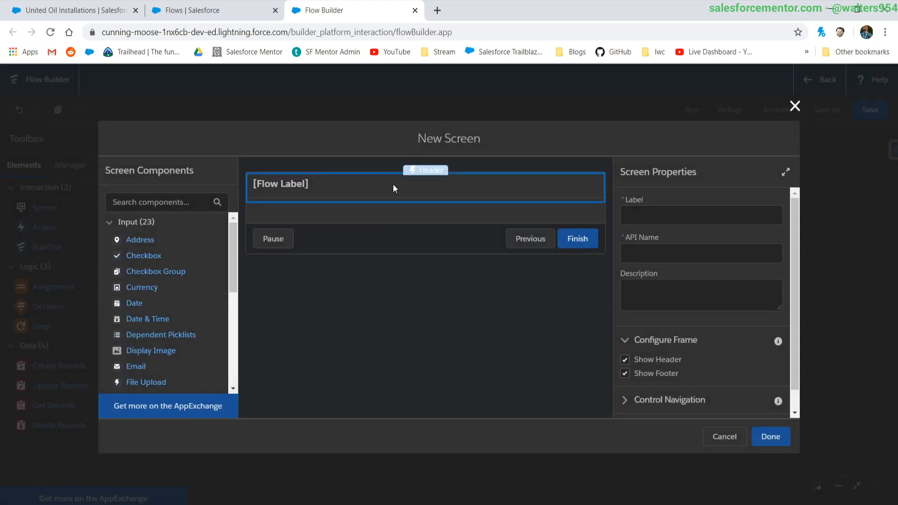
pyautogui.click(701, 215)
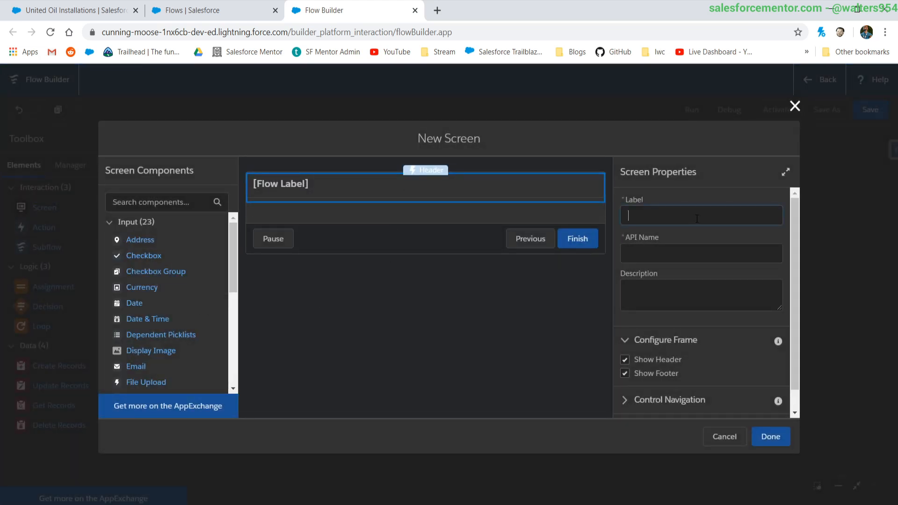
pyautogui.write('Primary Opportunity Selection')
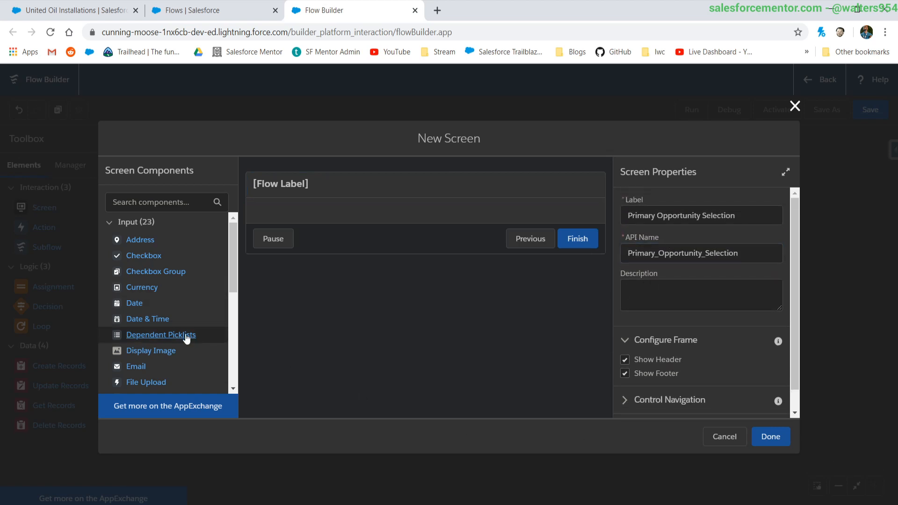
pyautogui.scroll(-3)
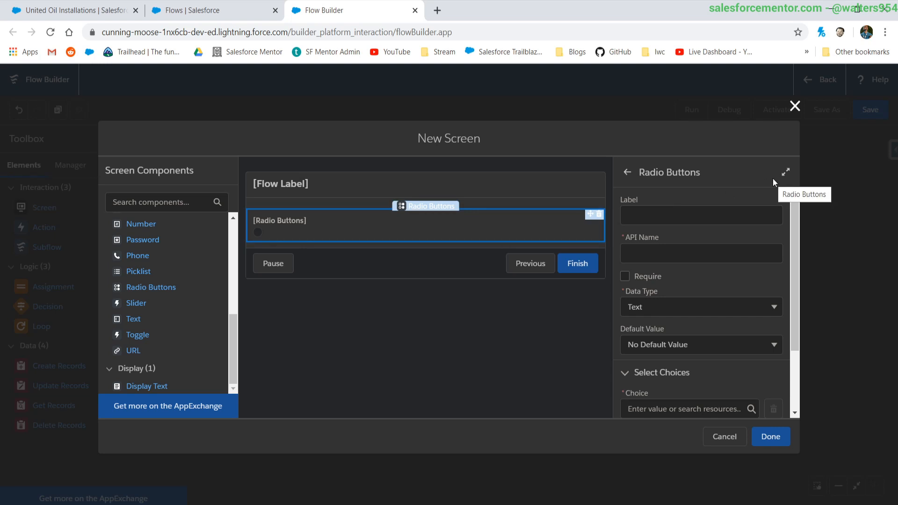
# Step: Label the radio-button question Select Primary and briefly open, then abandon, a new choice resource
pyautogui.click(700, 215)
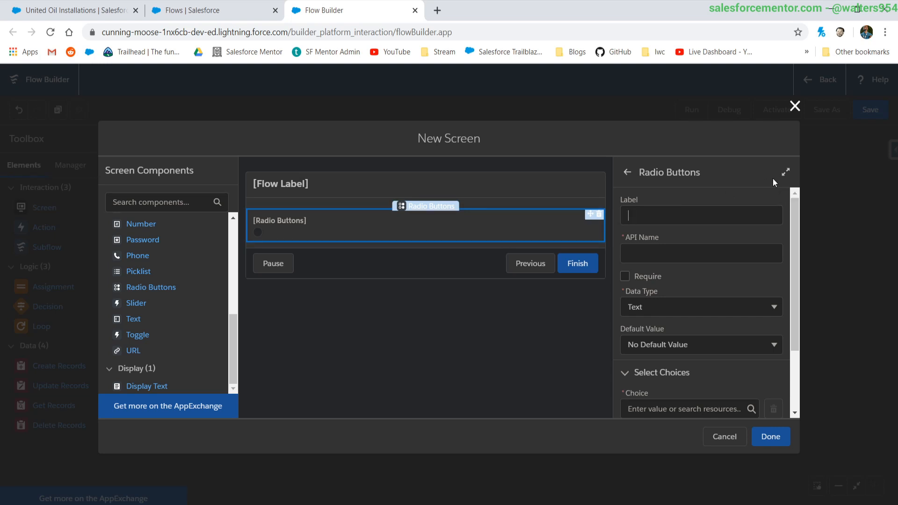
pyautogui.write('Selec')
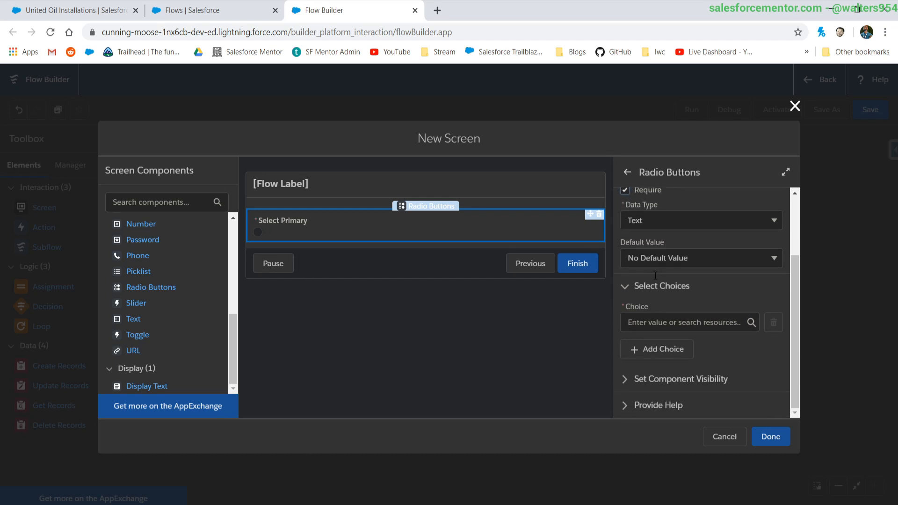
pyautogui.click(685, 321)
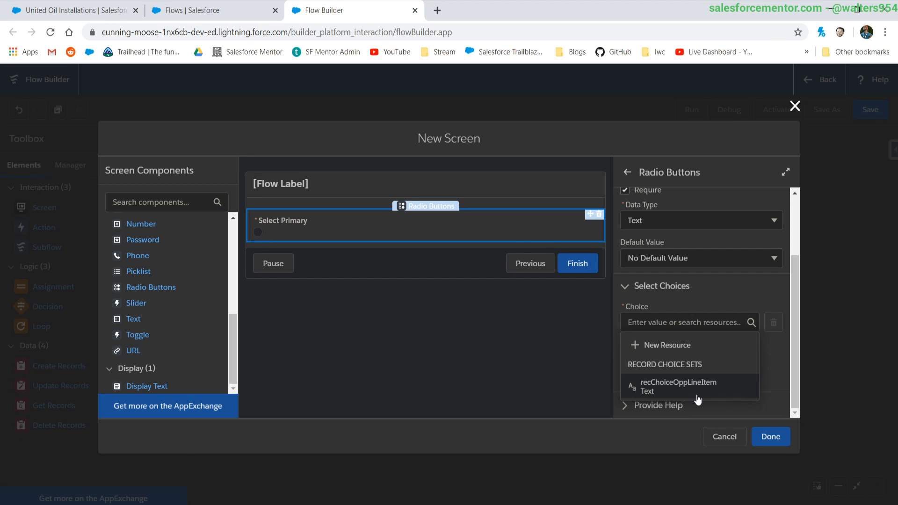
pyautogui.moveTo(678, 429)
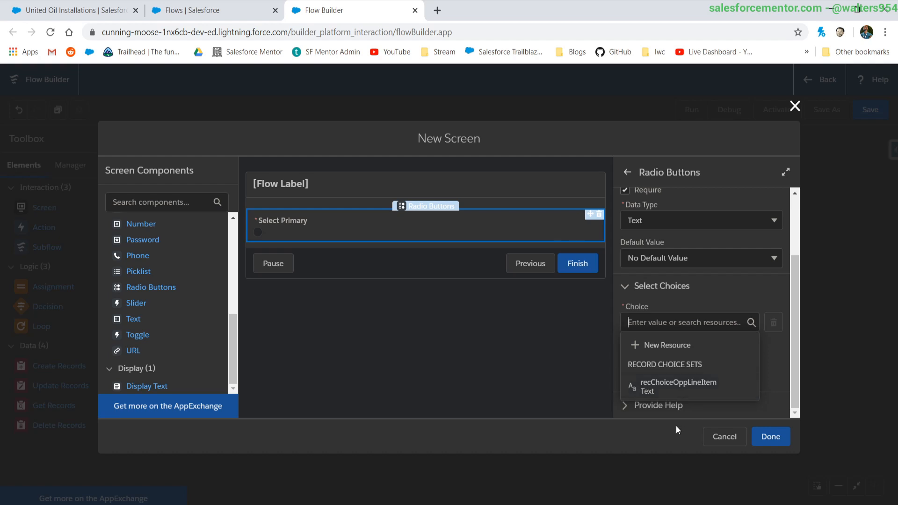
pyautogui.moveTo(669, 346)
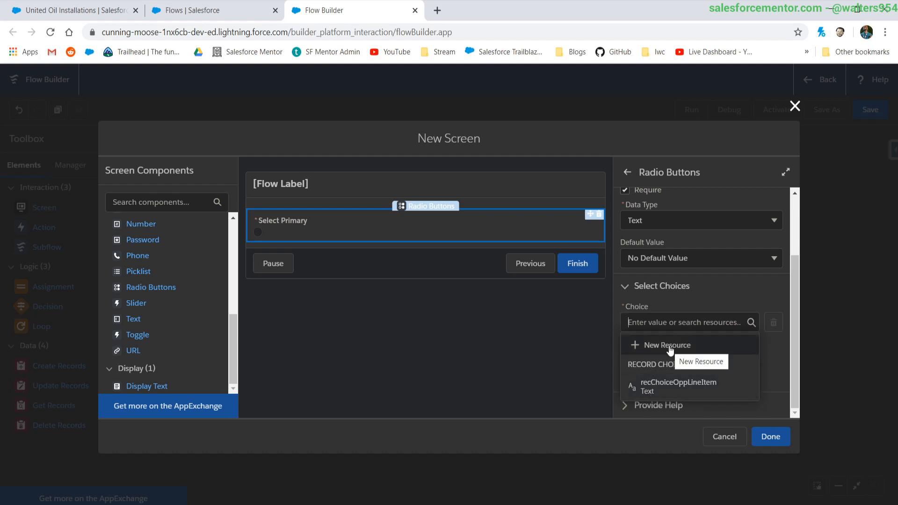
pyautogui.click(669, 345)
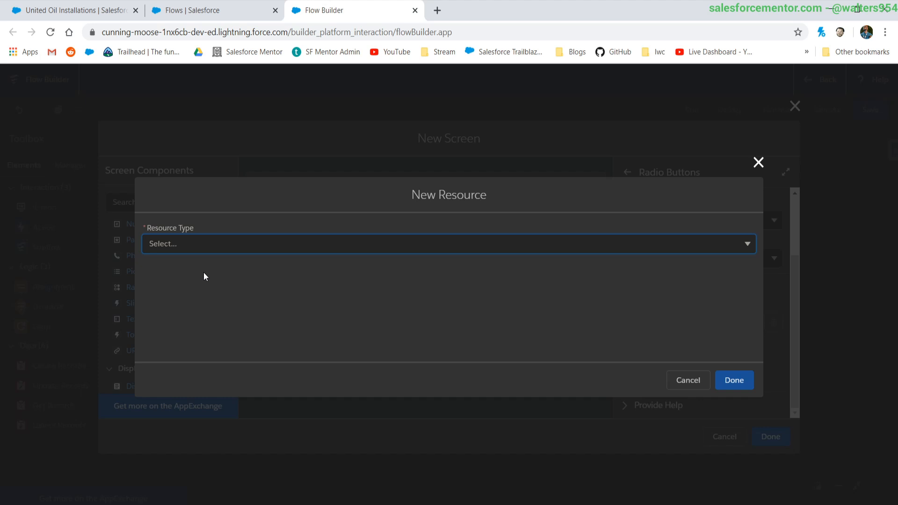
pyautogui.click(448, 243)
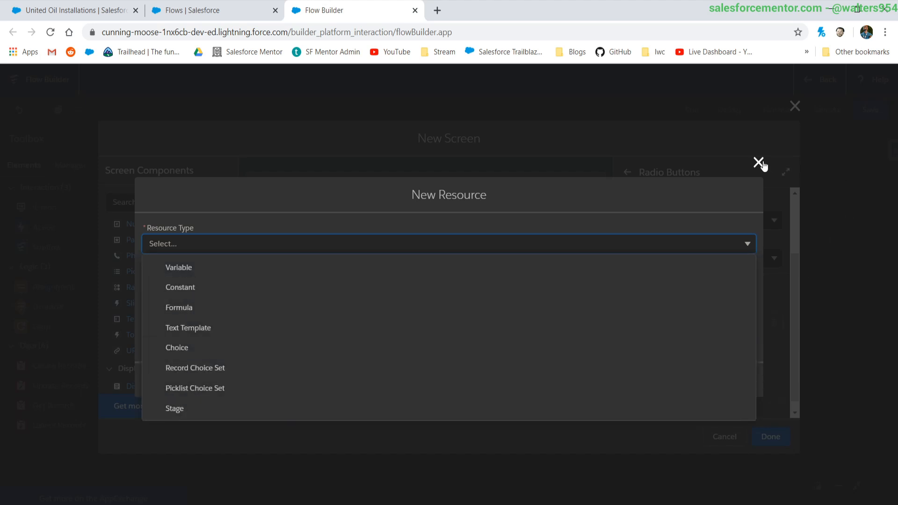
pyautogui.click(760, 163)
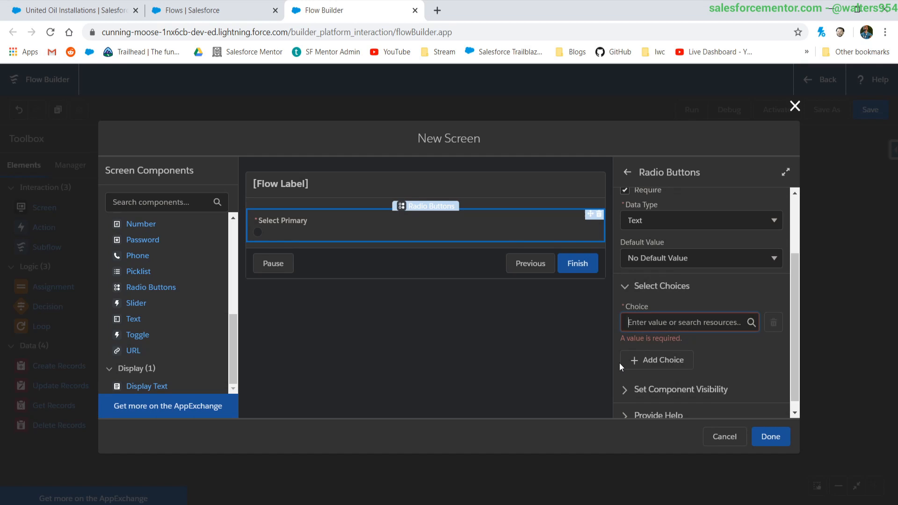
# Step: Use recChoiceOppLineItem as the radio buttons' choice set
pyautogui.click(685, 322)
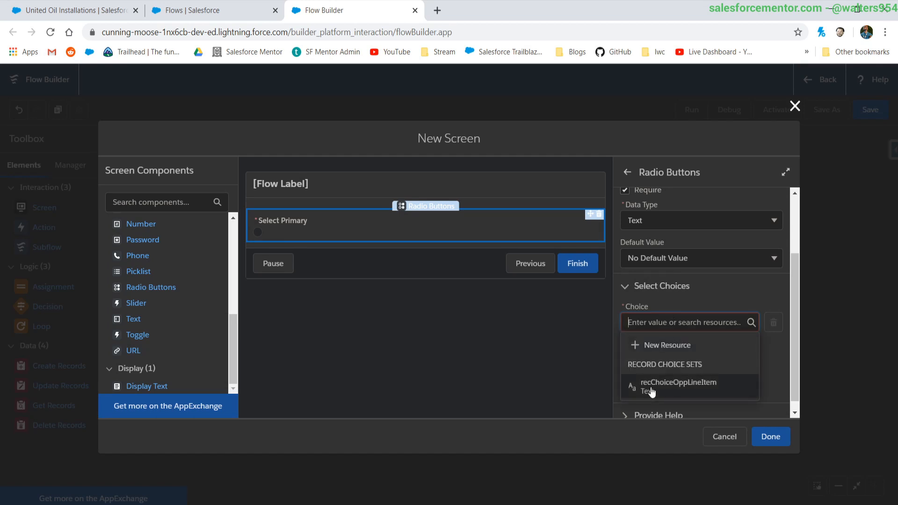
pyautogui.click(770, 437)
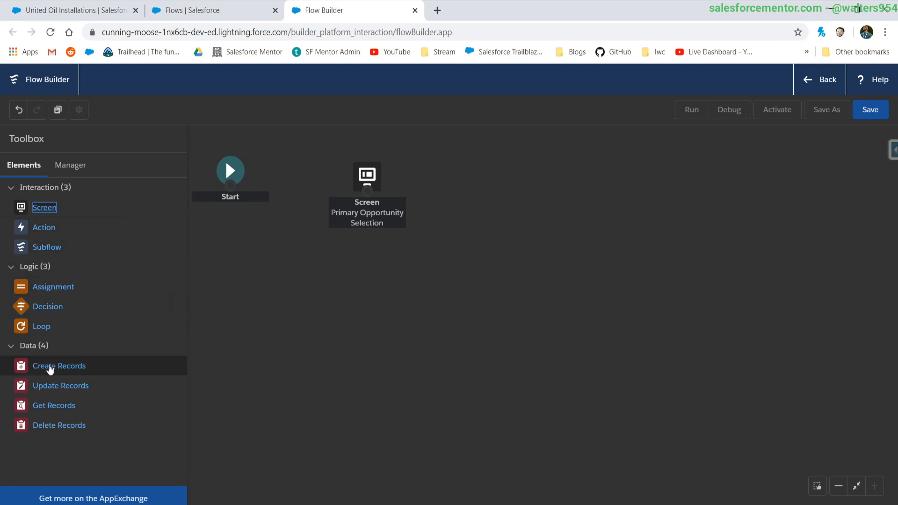
# Step: Label the Update Records element Update Opp Line Item, finding Opportunity Product records by conditions
pyautogui.click(60, 386)
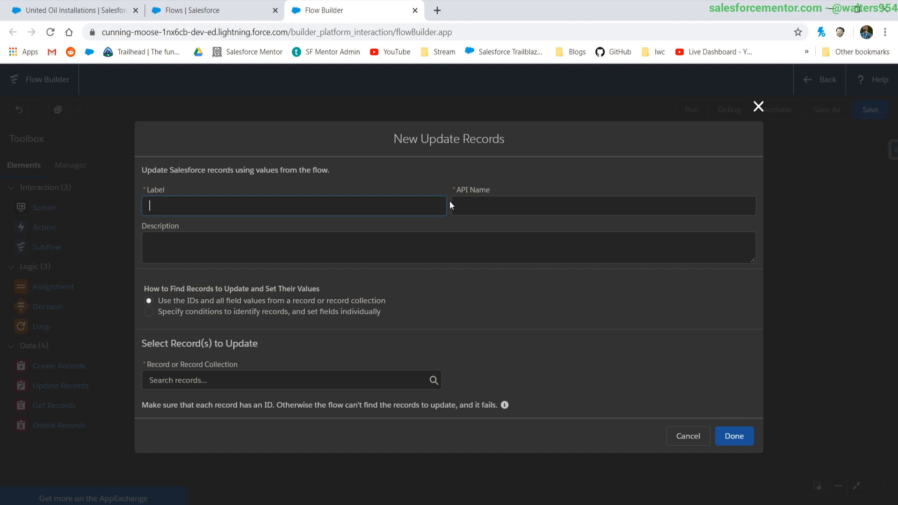
pyautogui.write('Update Opp Line Item')
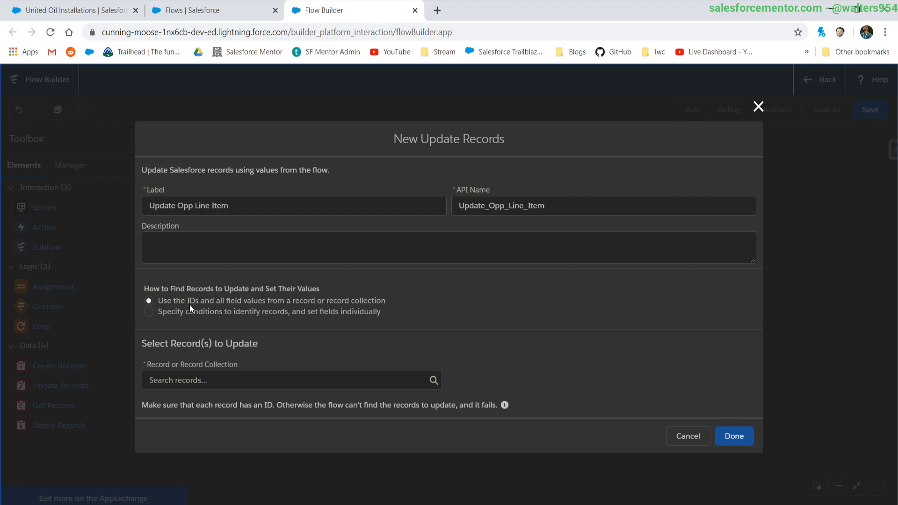
pyautogui.moveTo(183, 314)
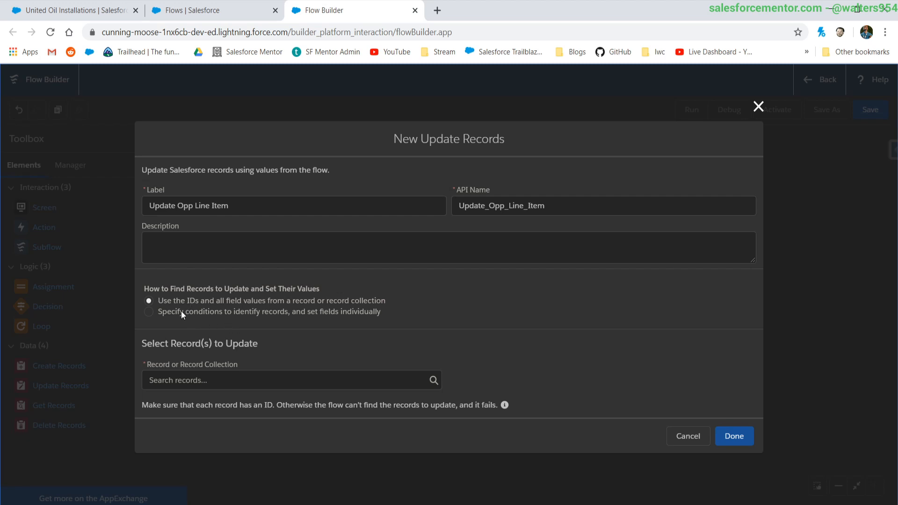
pyautogui.click(149, 312)
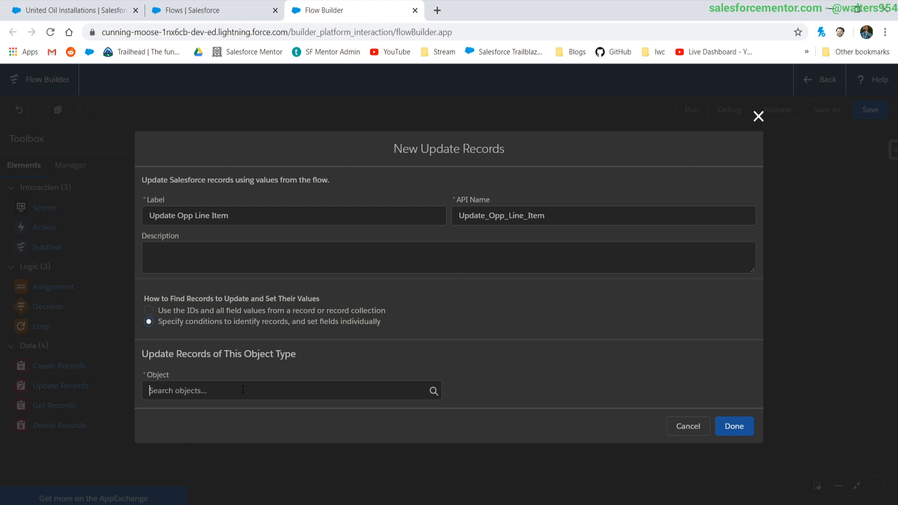
pyautogui.write('opp')
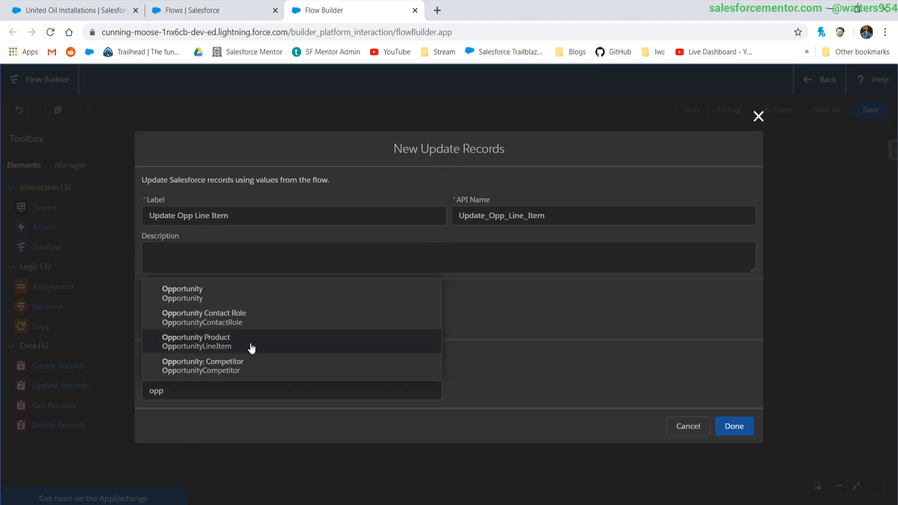
pyautogui.click(196, 340)
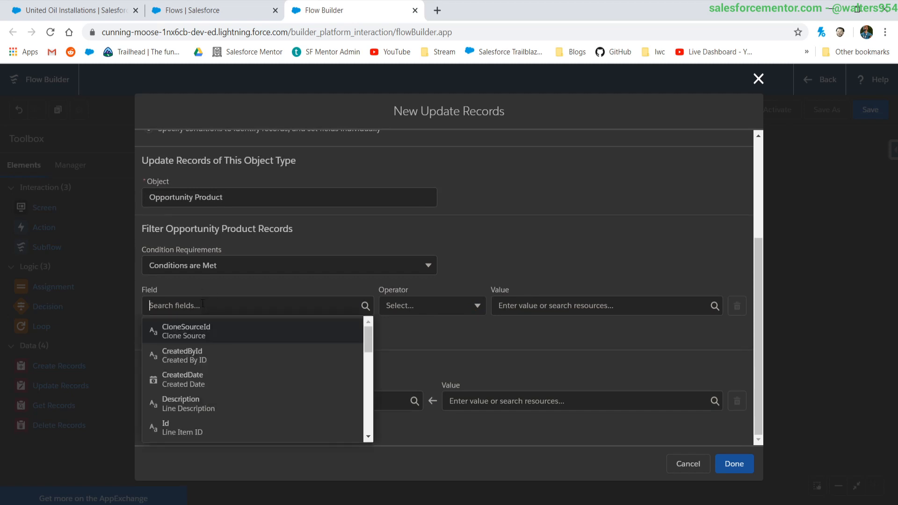
# Step: Filter Id Equals {!recChoiceOppLineItem}, set Primary__c to True, and save the update element
pyautogui.write('id')
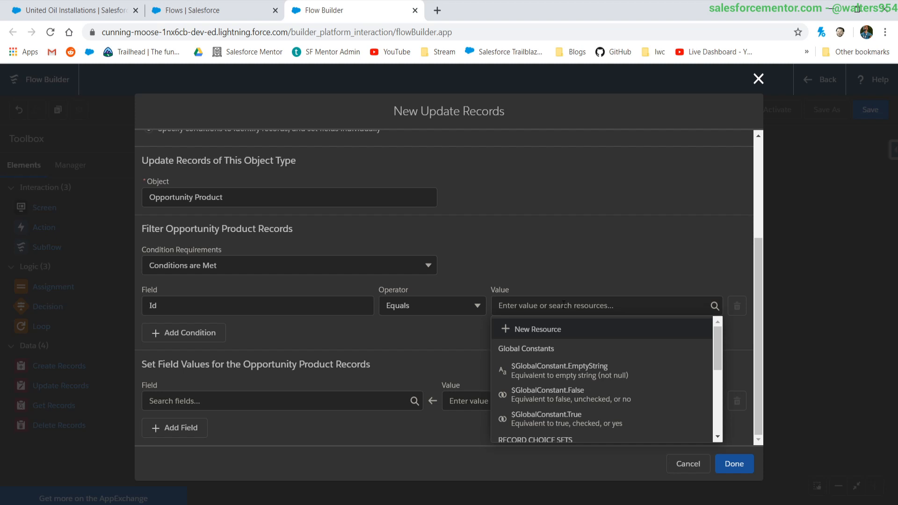
pyautogui.scroll(-3)
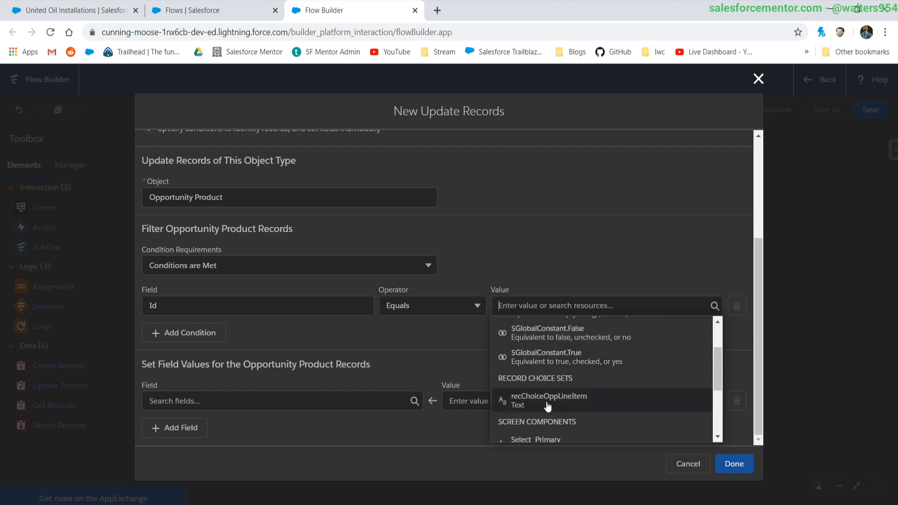
pyautogui.click(549, 400)
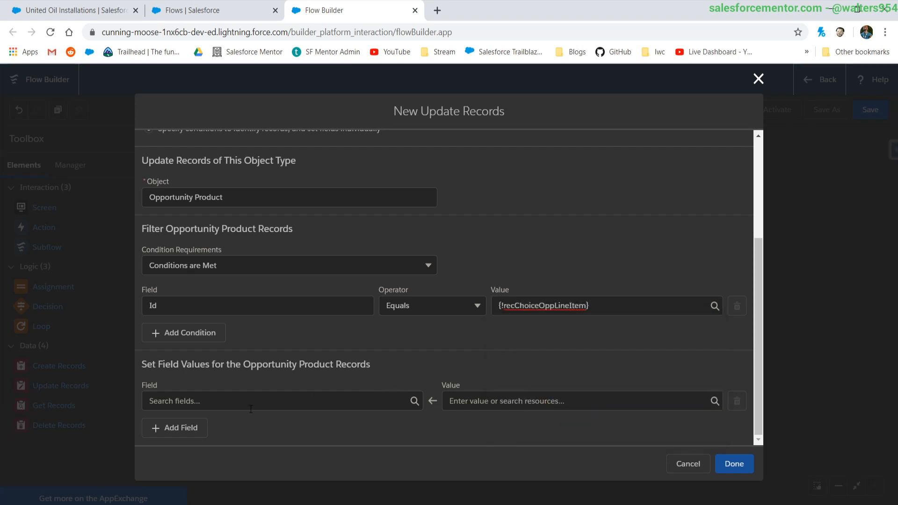
pyautogui.write('pri')
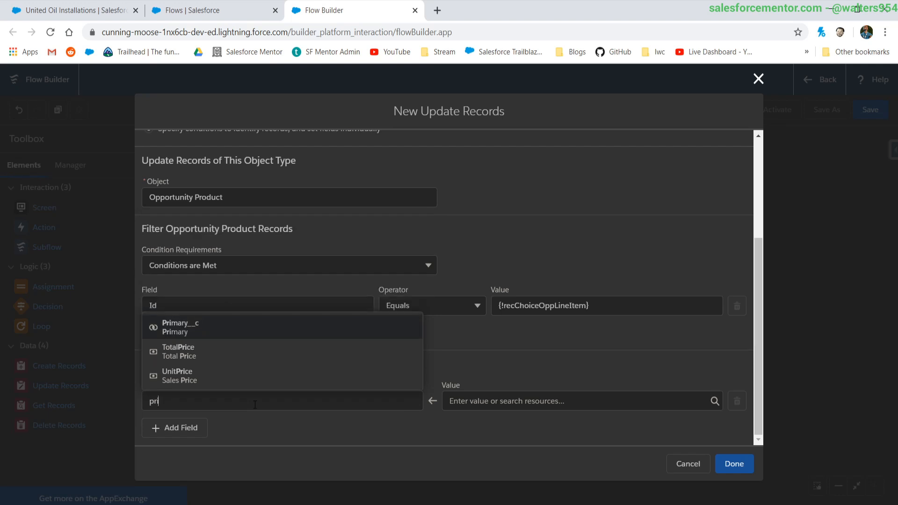
pyautogui.click(181, 327)
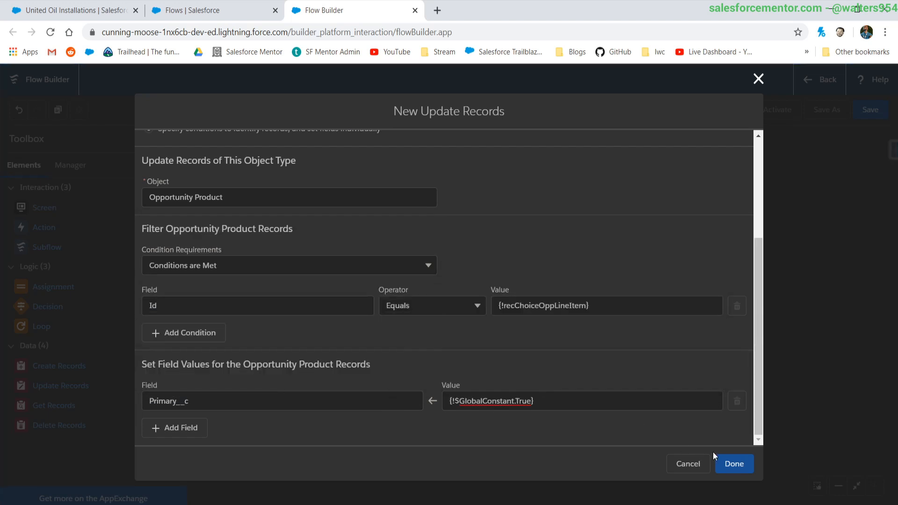
pyautogui.click(733, 464)
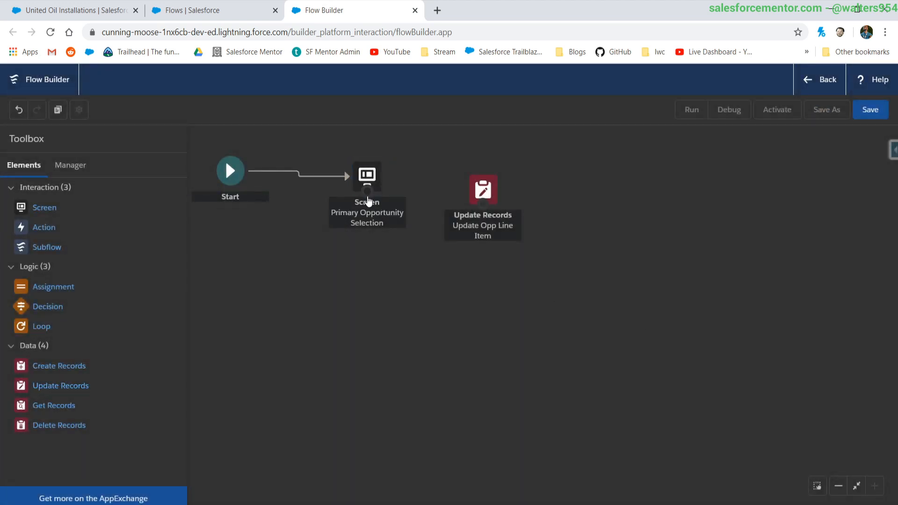
# Step: Save the flow labelled 'Select Primary Opportunity Line Item' with description 'Requires Opportunity Id'
pyautogui.click(871, 109)
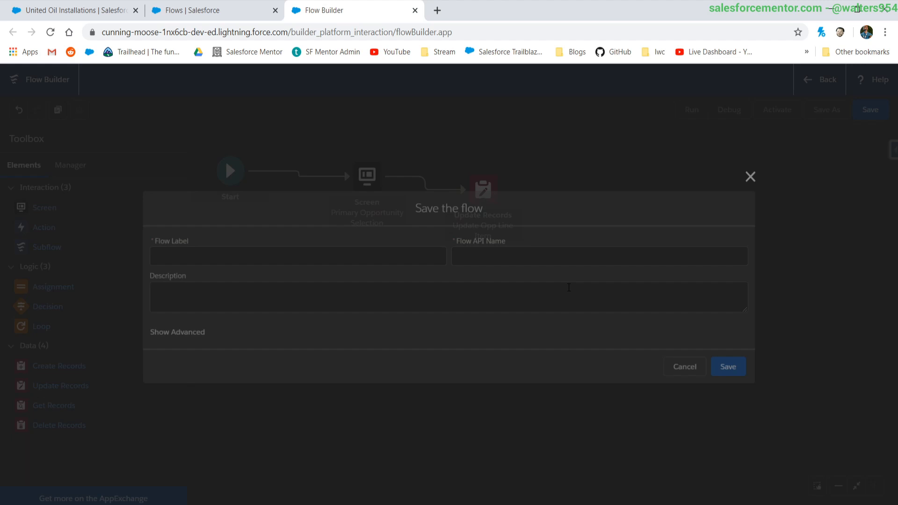
pyautogui.click(294, 256)
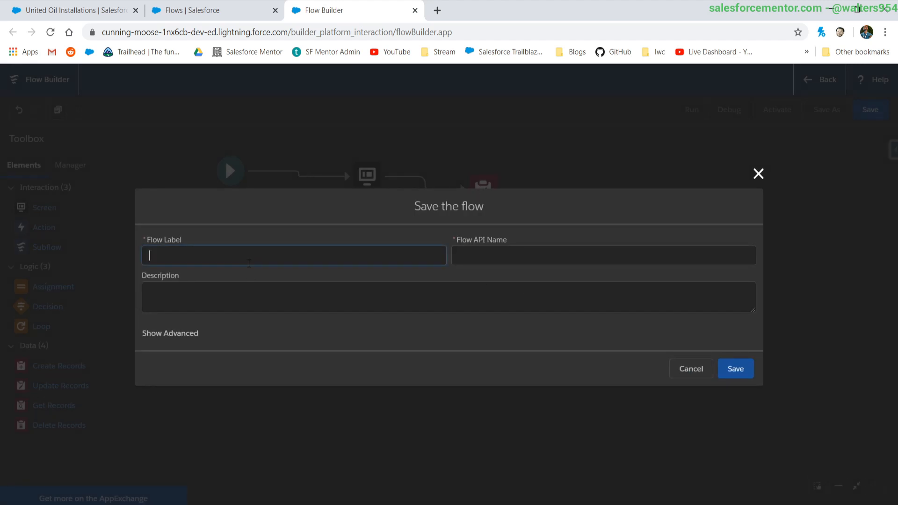
pyautogui.write('Select Primary Opportunity')
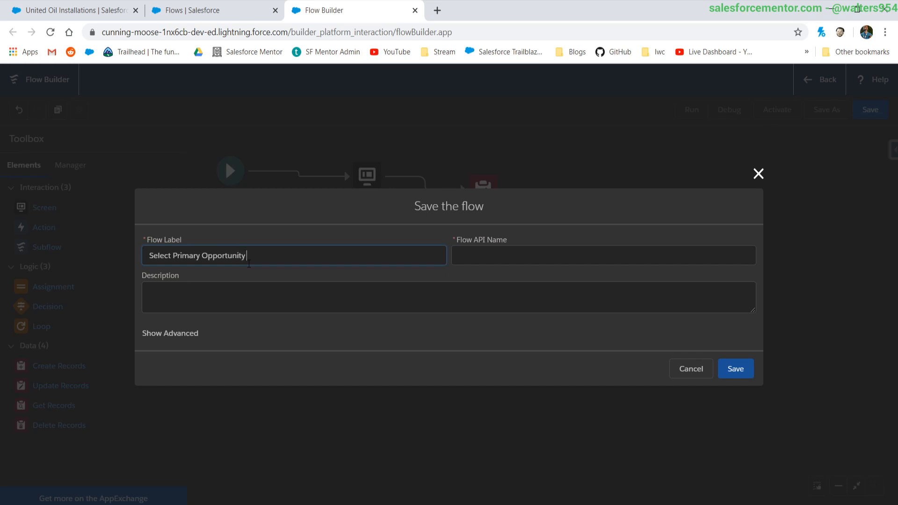
pyautogui.click(286, 297)
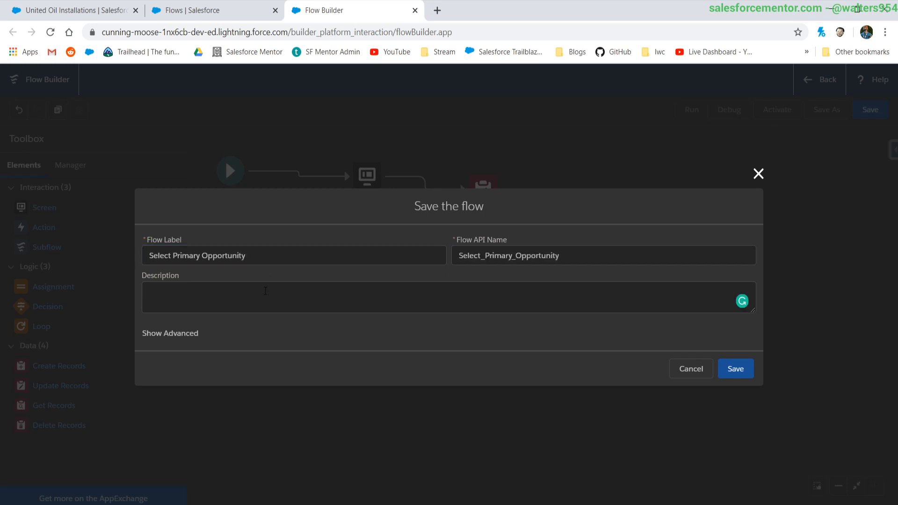
pyautogui.write('Required')
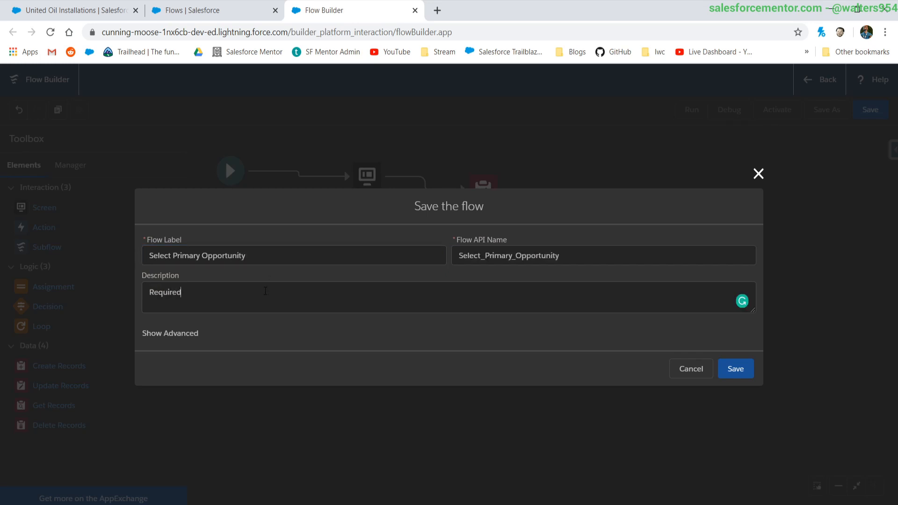
pyautogui.write('Requires Opportunity')
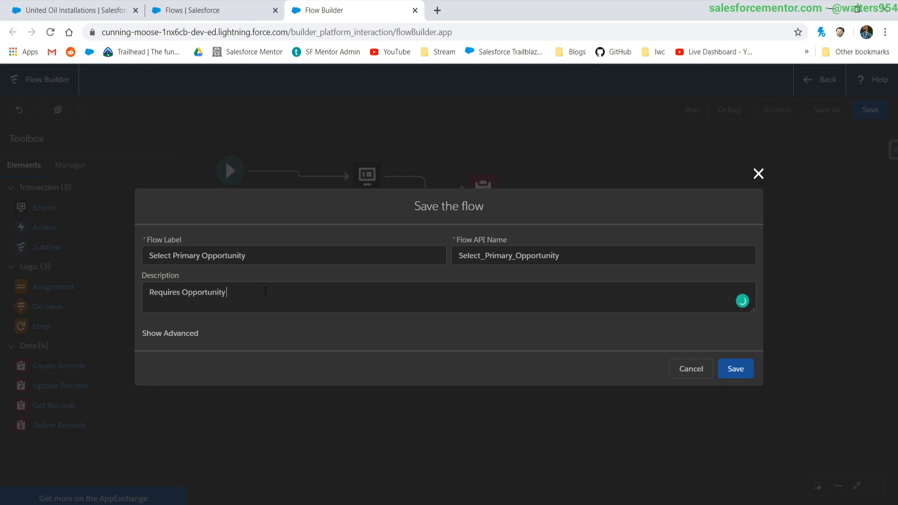
pyautogui.write('Id')
pyautogui.click(294, 256)
pyautogui.write(' Line Item')
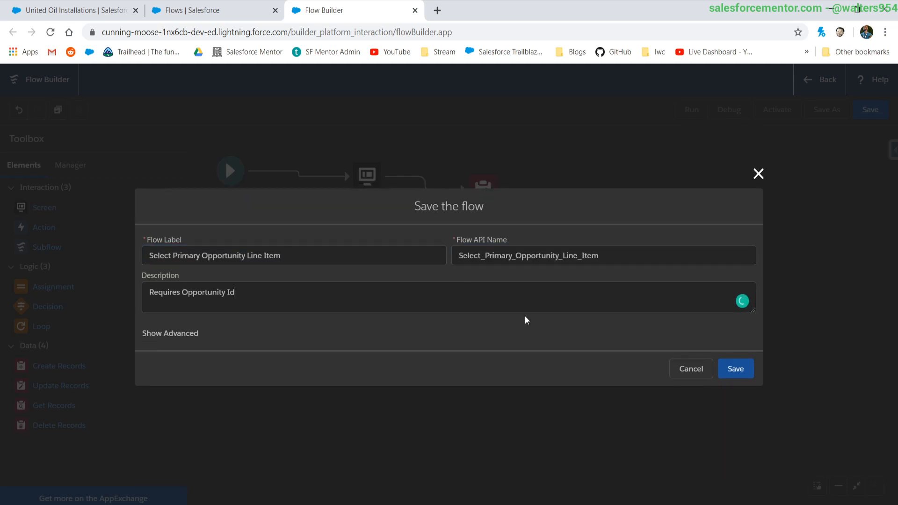
pyautogui.click(735, 369)
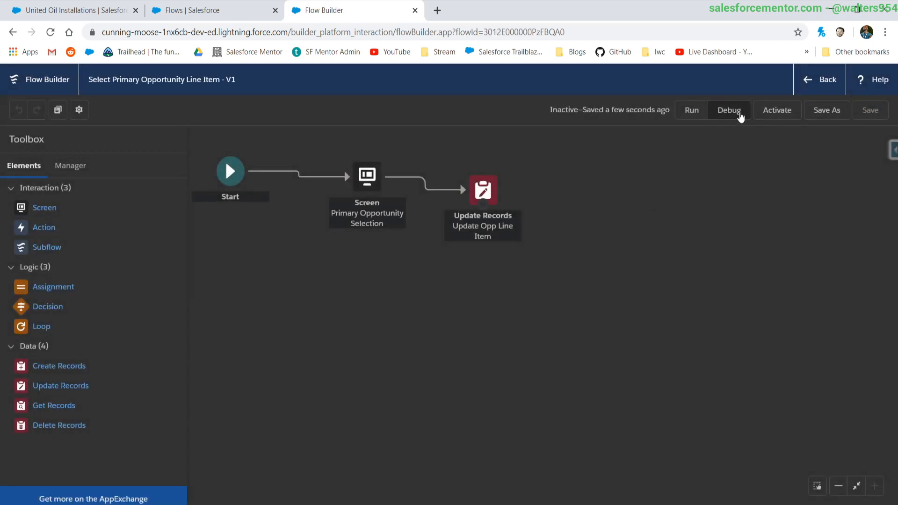
# Step: Start a debug run of the saved flow
pyautogui.click(729, 110)
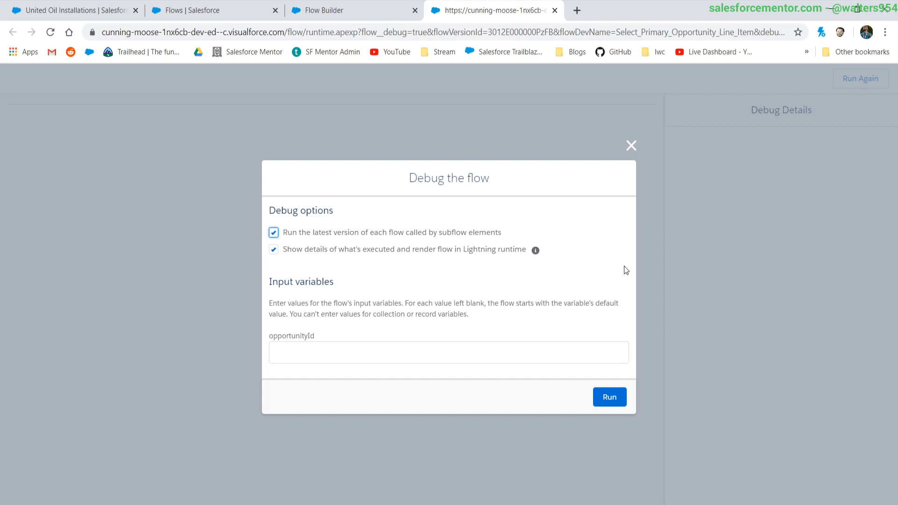
# Step: Run the debug with the United Oil Installations opportunity Id and submit GenWatt Diesel 200kW as primary
pyautogui.click(448, 353)
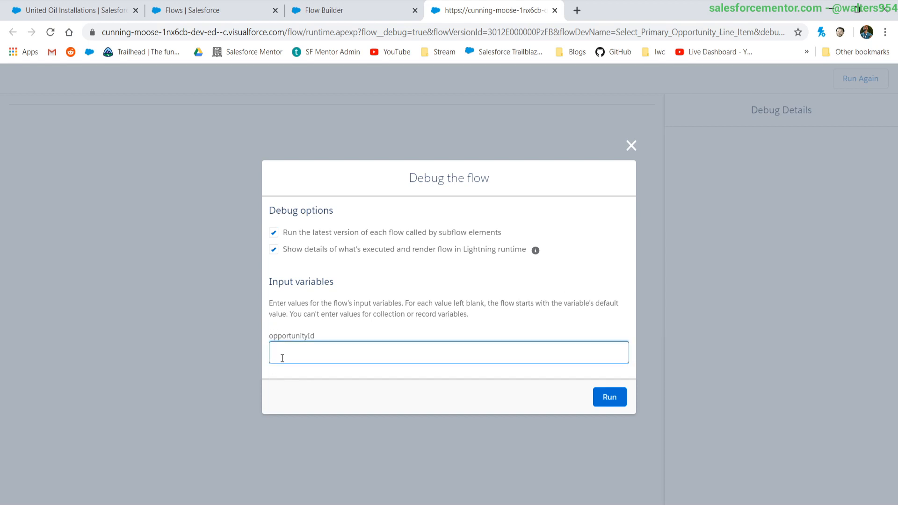
pyautogui.moveTo(241, 210)
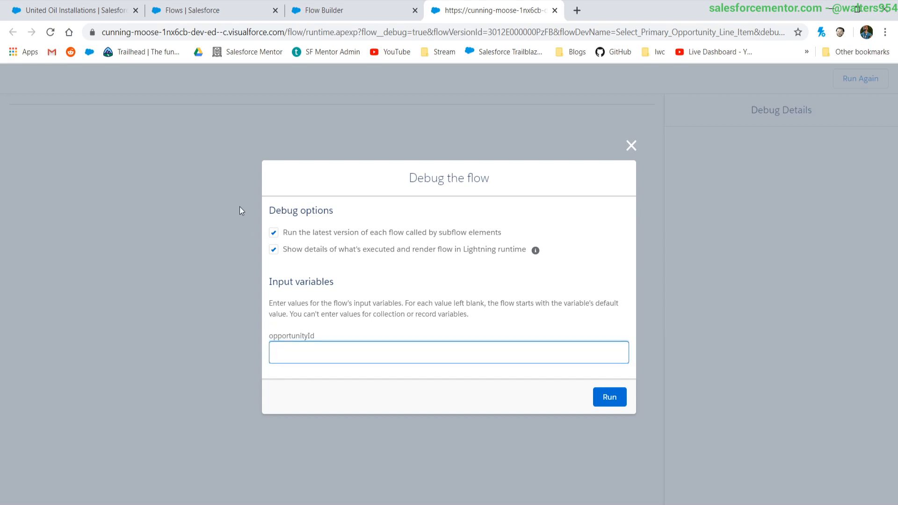
pyautogui.click(68, 11)
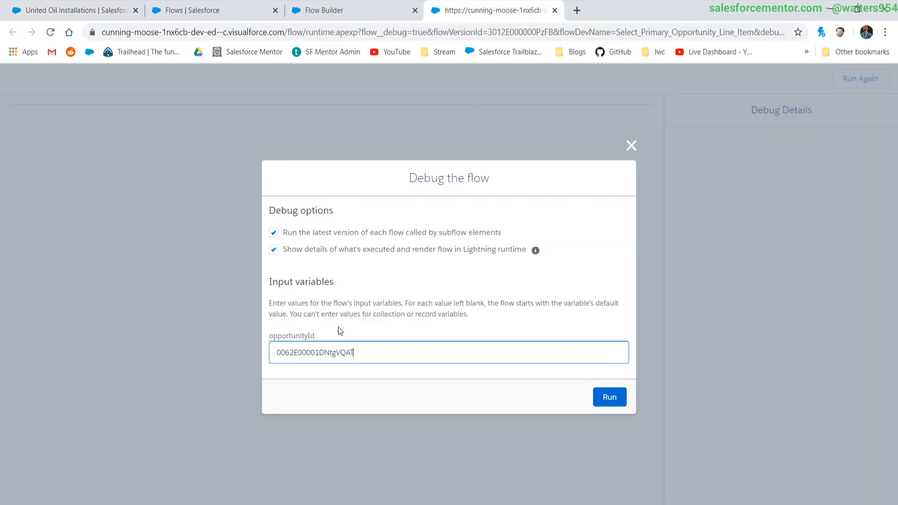
pyautogui.click(609, 397)
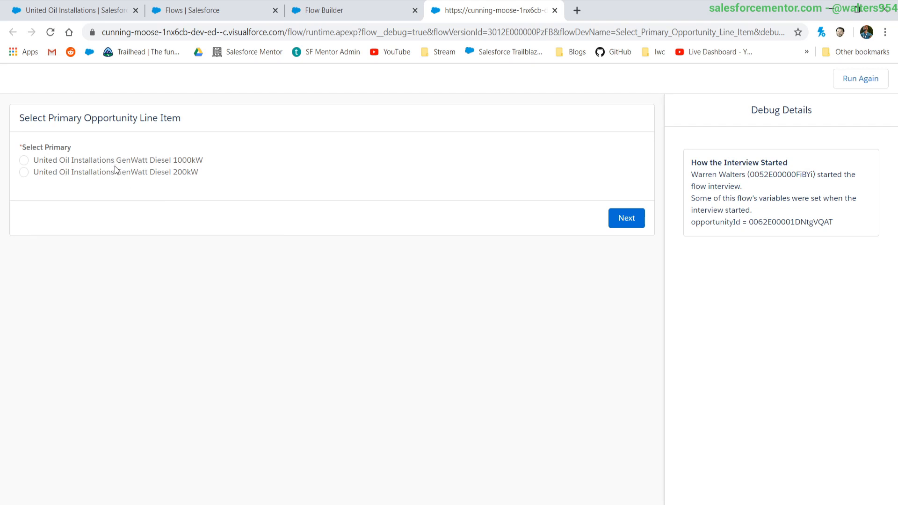
pyautogui.moveTo(45, 159)
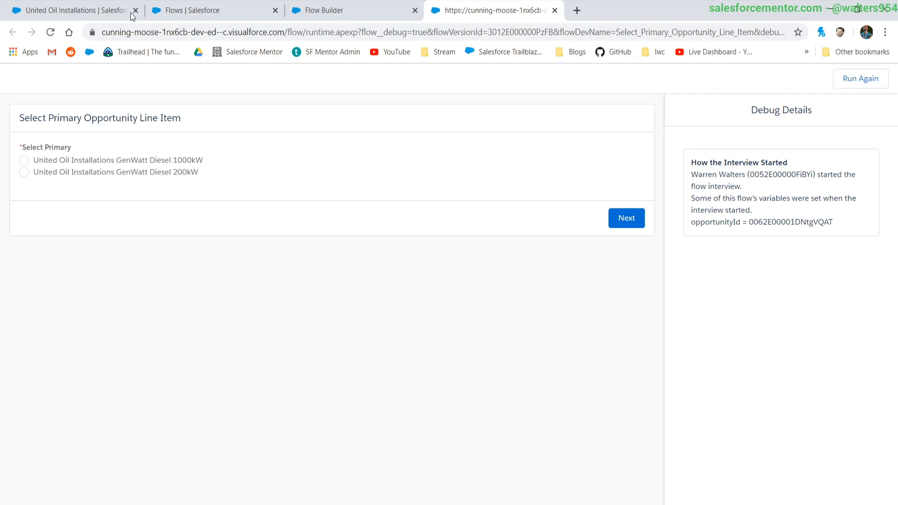
pyautogui.click(68, 10)
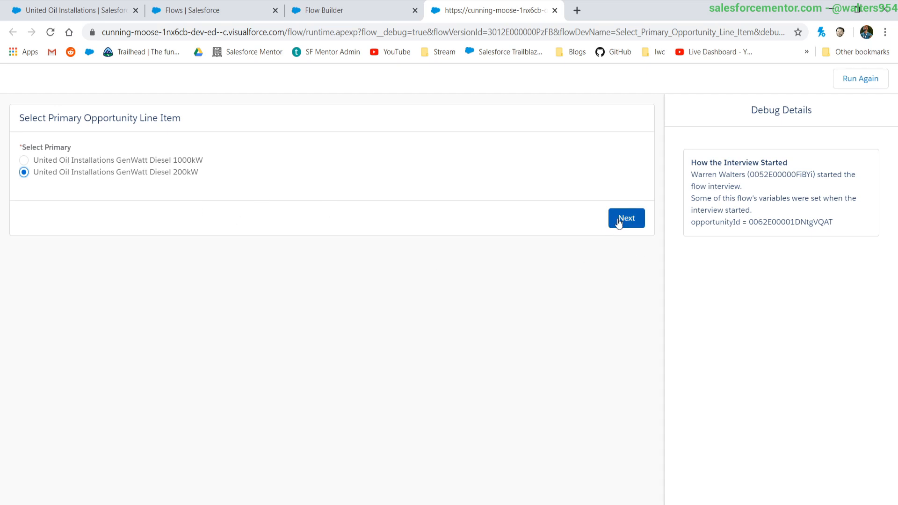
pyautogui.click(627, 218)
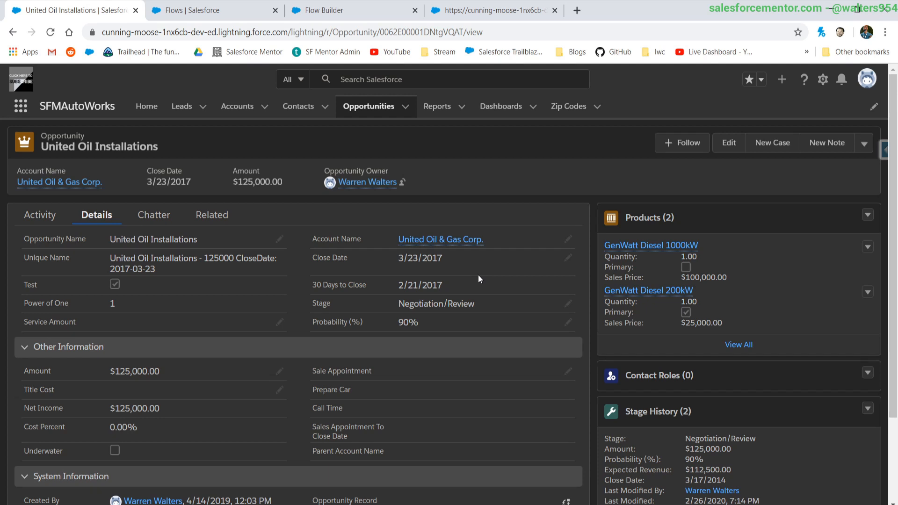
pyautogui.moveTo(580, 258)
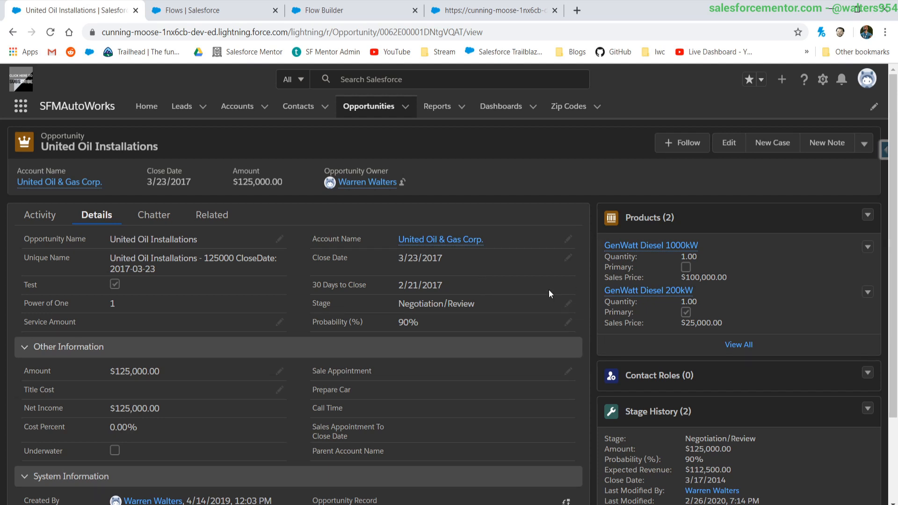
pyautogui.moveTo(584, 331)
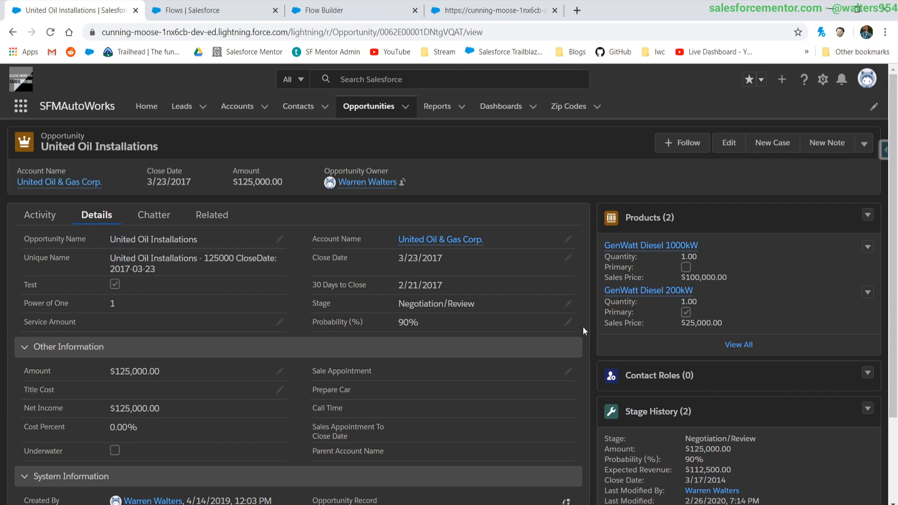
pyautogui.moveTo(568, 322)
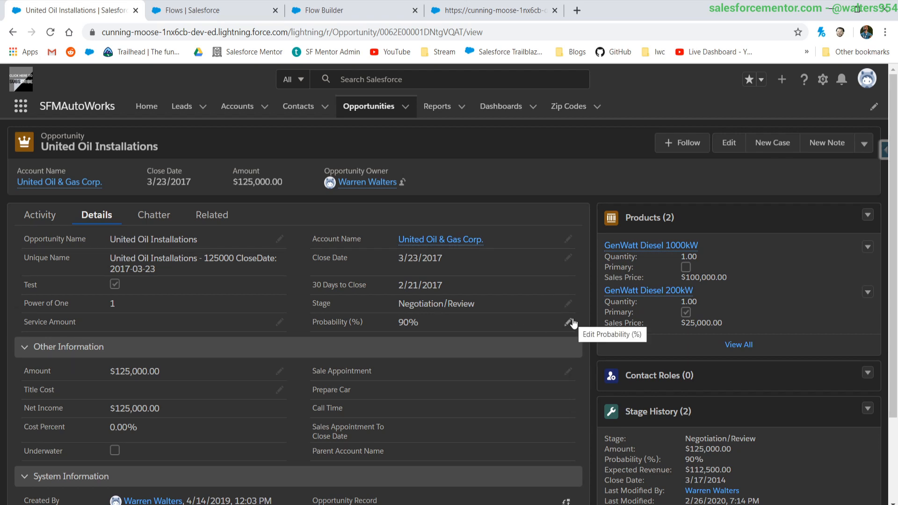
pyautogui.moveTo(580, 282)
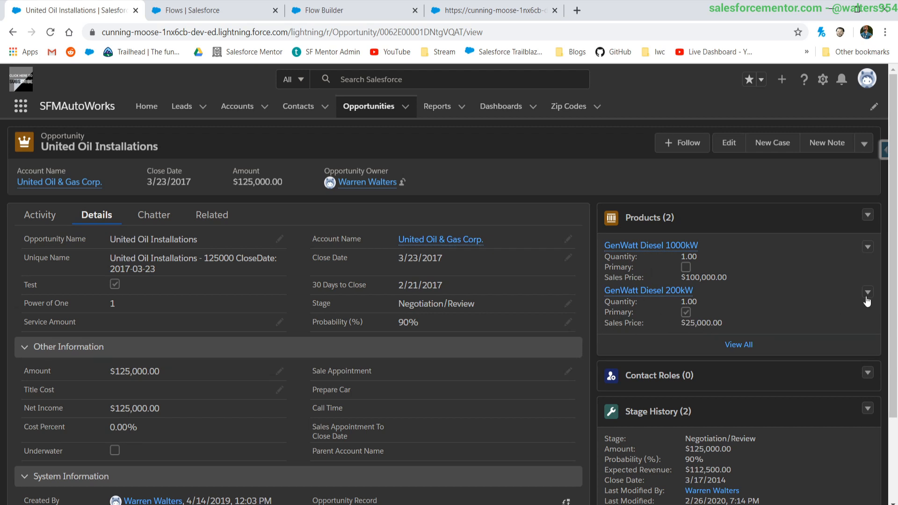
# Step: Start editing the GenWatt Diesel 200kW product line from its row actions
pyautogui.click(867, 292)
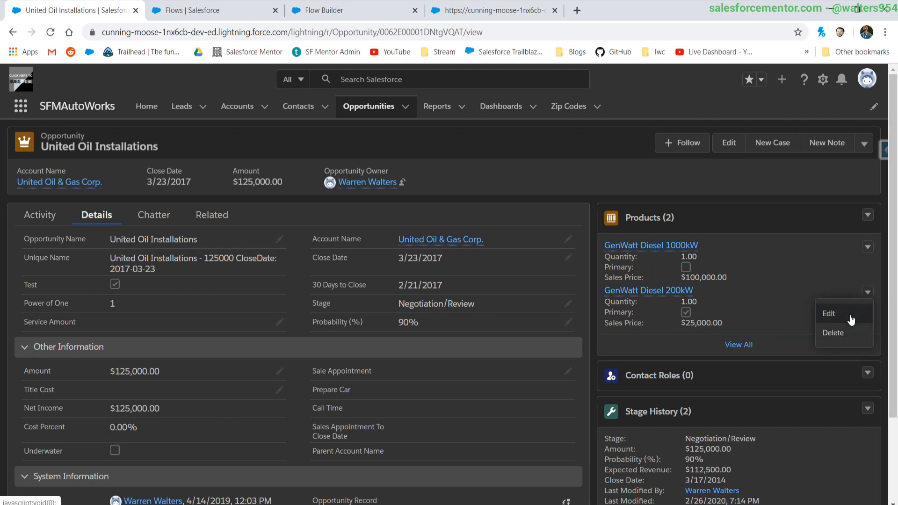
pyautogui.click(828, 313)
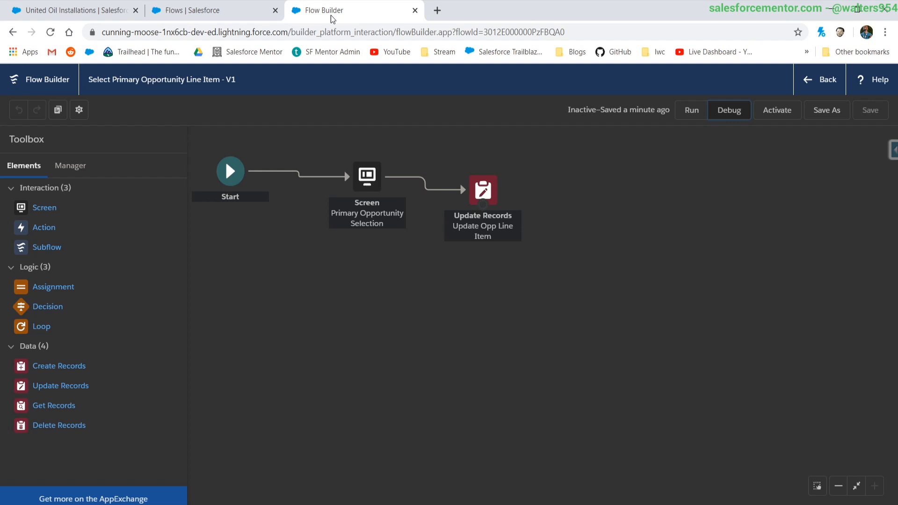
# Step: Activate the flow, then open the United Oil Installations opportunity page for layout editing
pyautogui.click(776, 110)
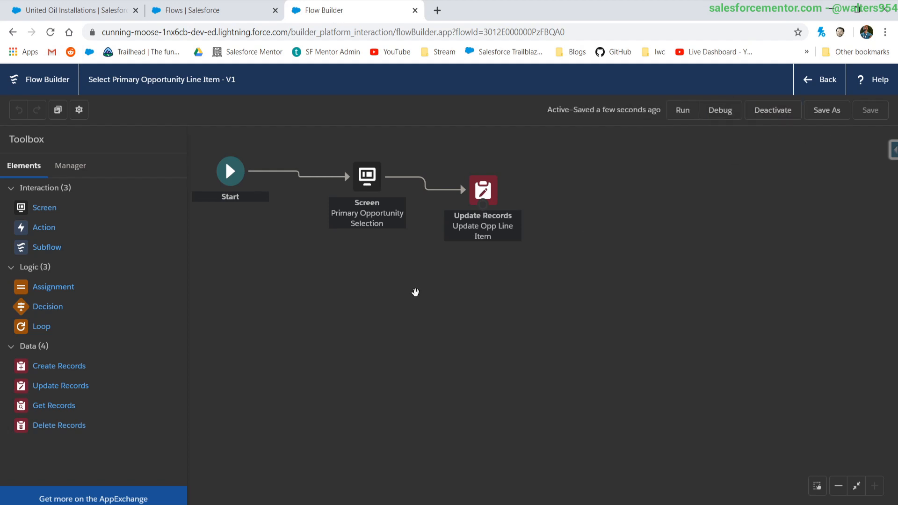
pyautogui.click(68, 10)
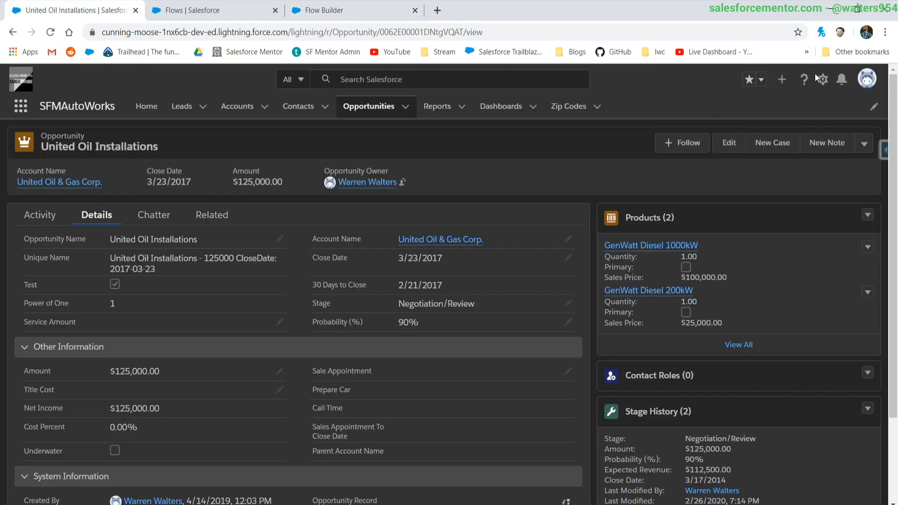
pyautogui.click(822, 78)
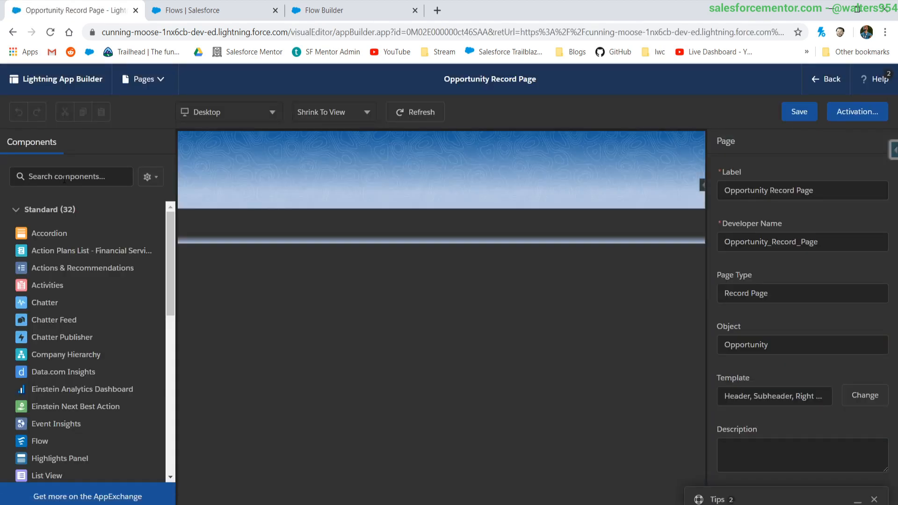
# Step: Place the Flow component in the right column and pass the page's record ID into opportunityId
pyautogui.write('flow')
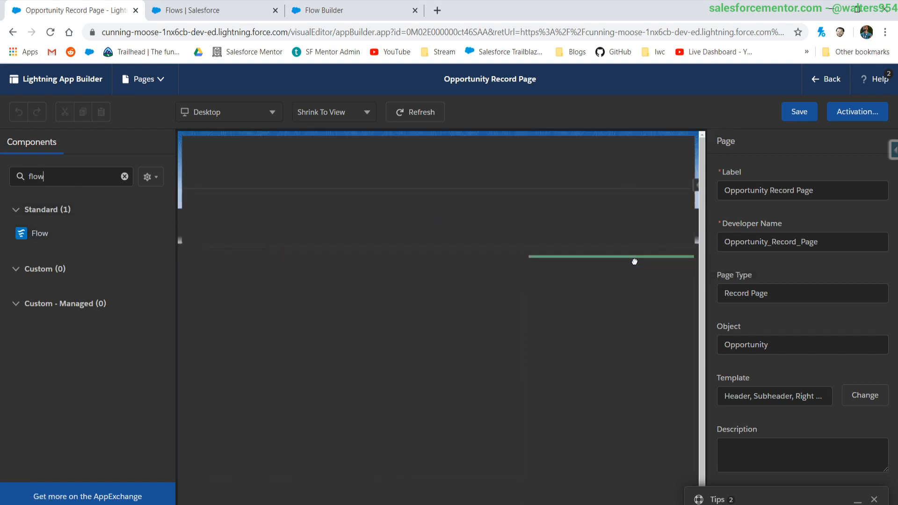
pyautogui.click(611, 278)
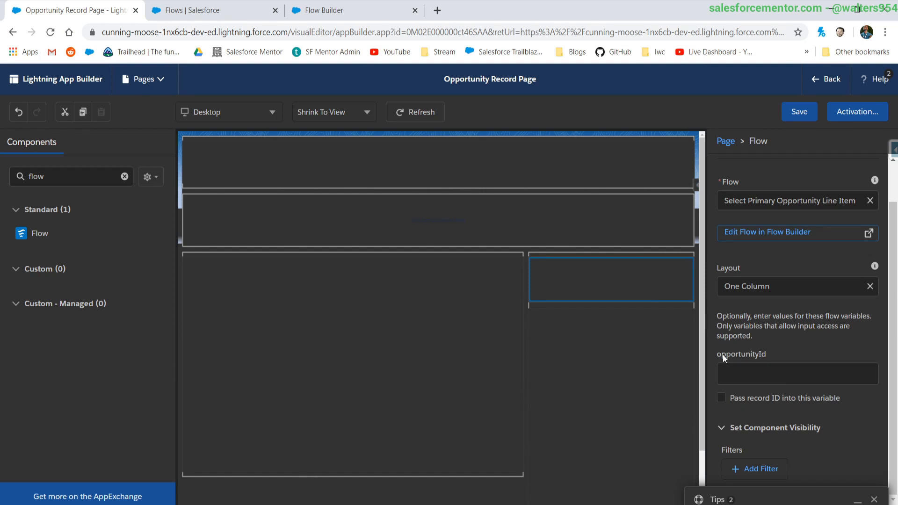
pyautogui.click(797, 374)
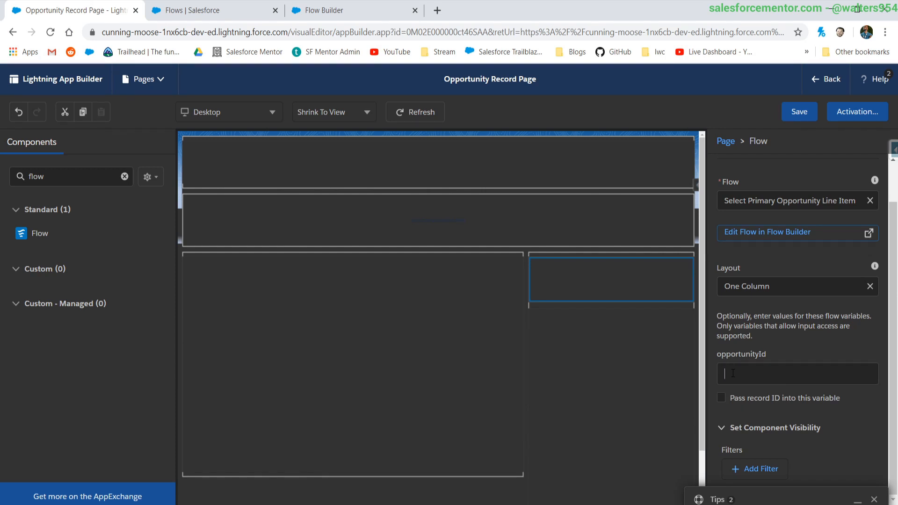
pyautogui.write('0062E00001DNtgVQAT')
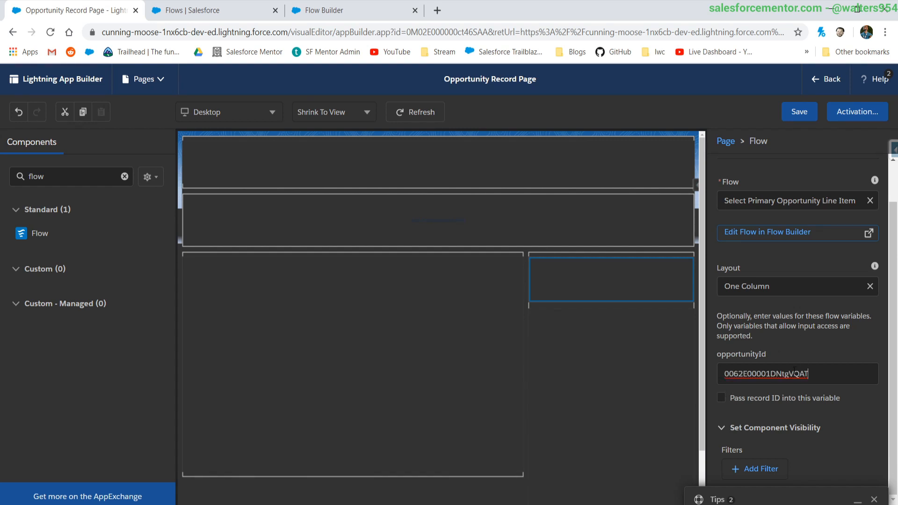
pyautogui.click(721, 397)
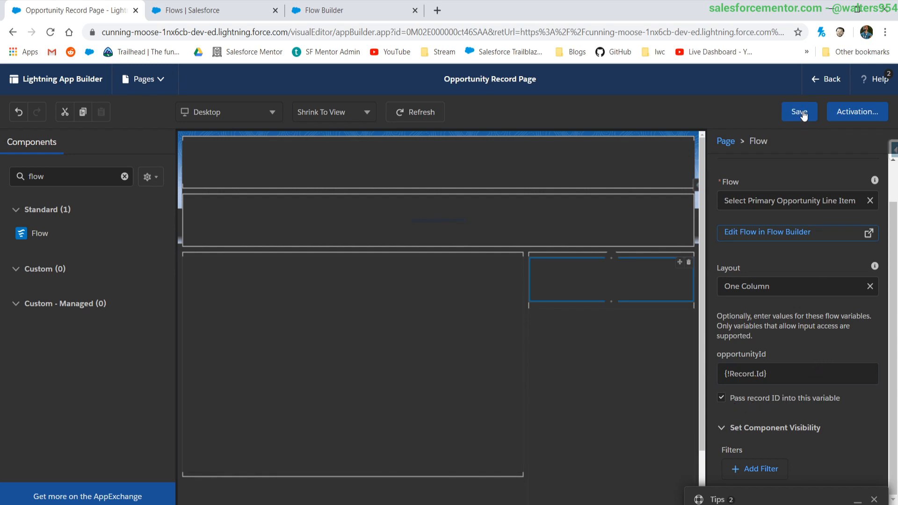
# Step: Save the Opportunity Record Page and return to the opportunity record
pyautogui.click(799, 111)
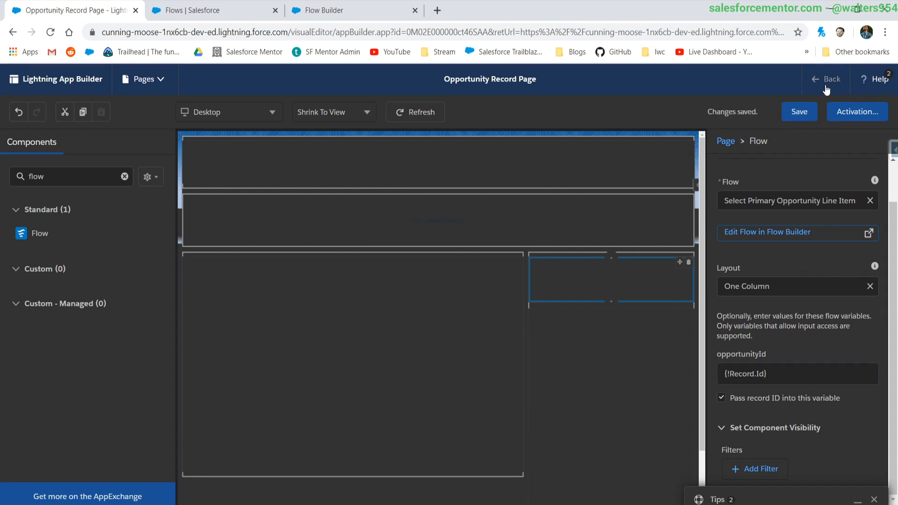
pyautogui.click(826, 79)
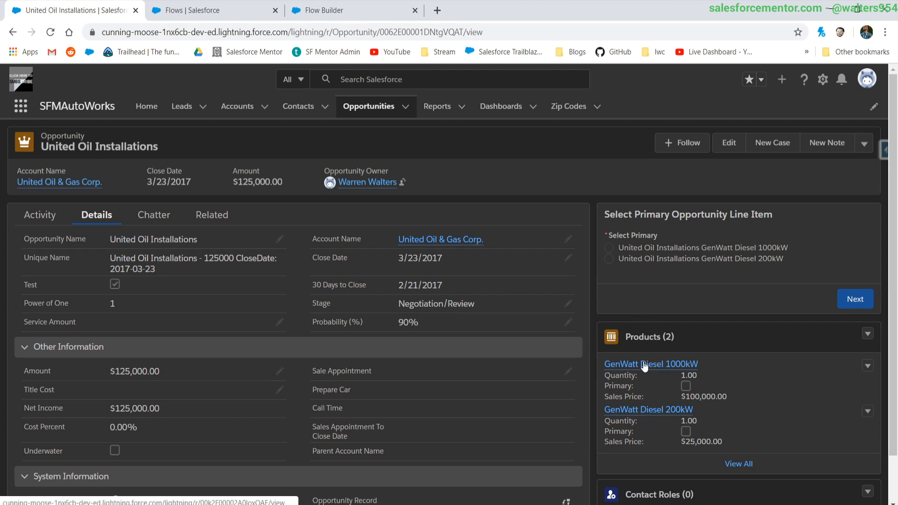
# Step: Submit GenWatt Diesel 200kW as the primary product from the embedded flow component
pyautogui.click(610, 247)
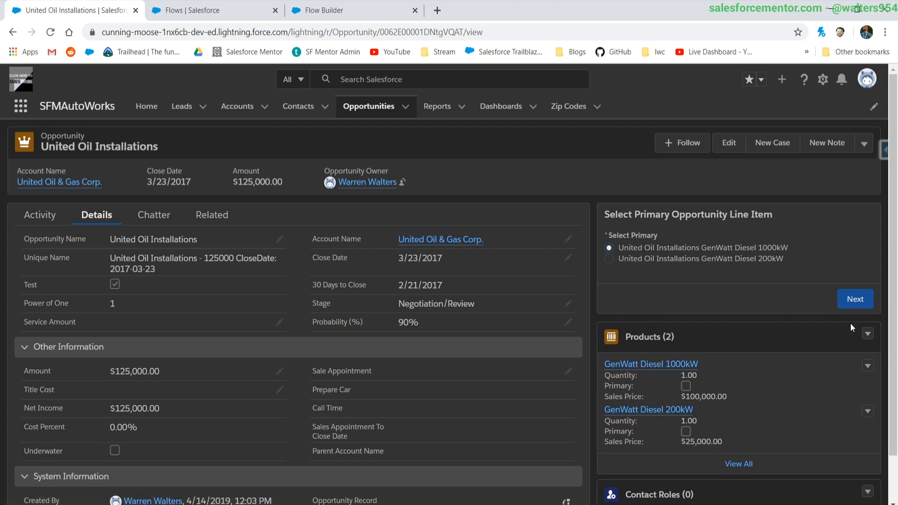
pyautogui.click(609, 258)
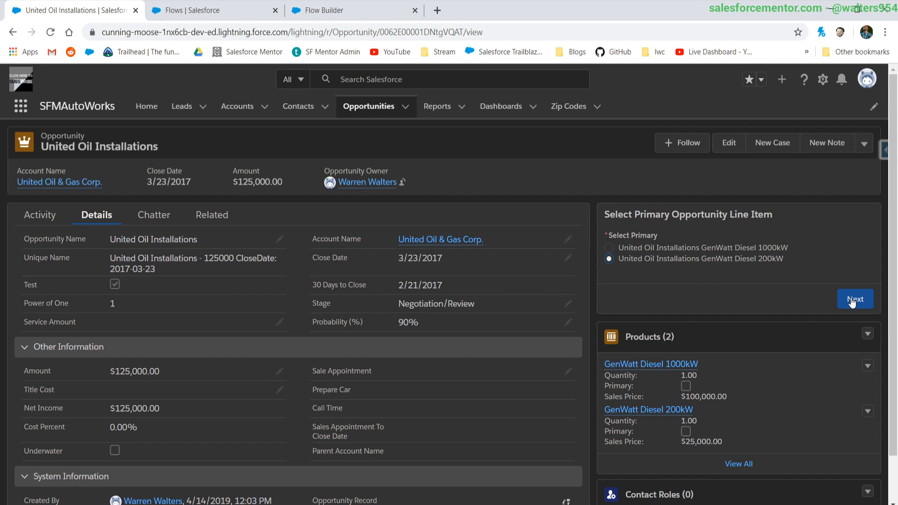
pyautogui.click(854, 300)
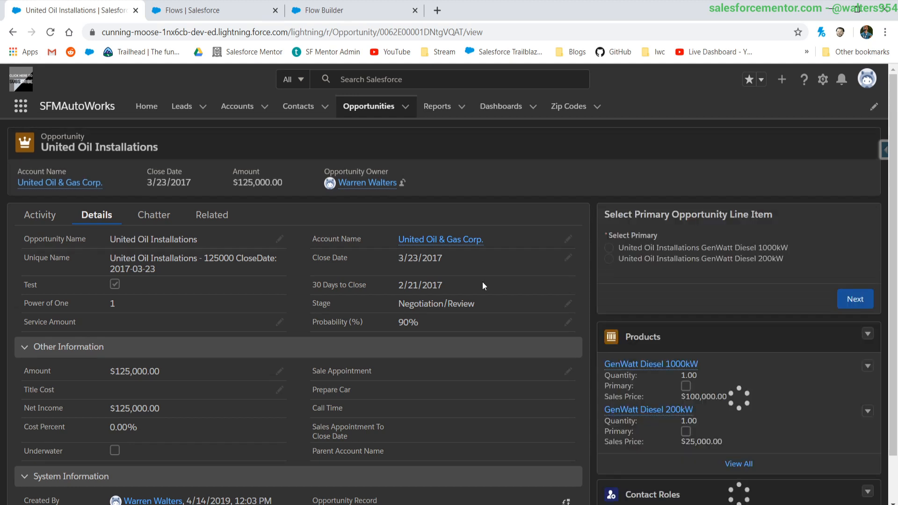
pyautogui.click(686, 431)
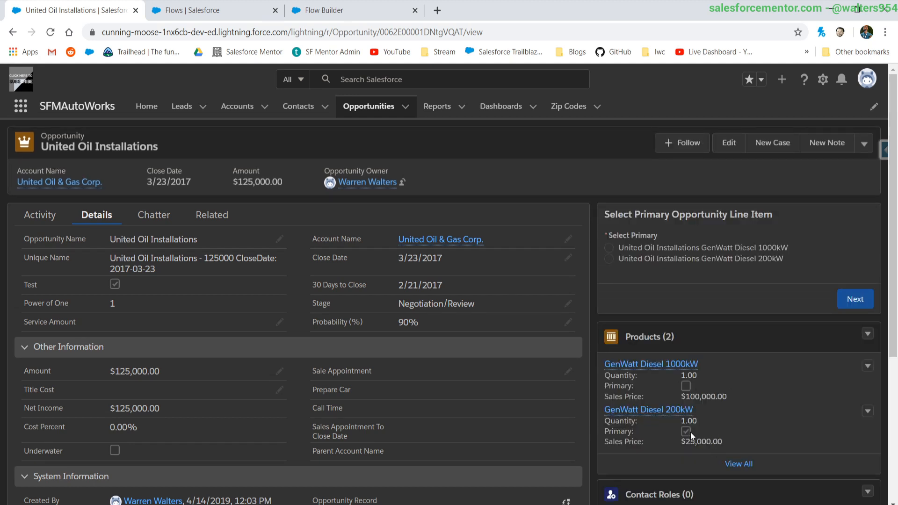
pyautogui.moveTo(644, 434)
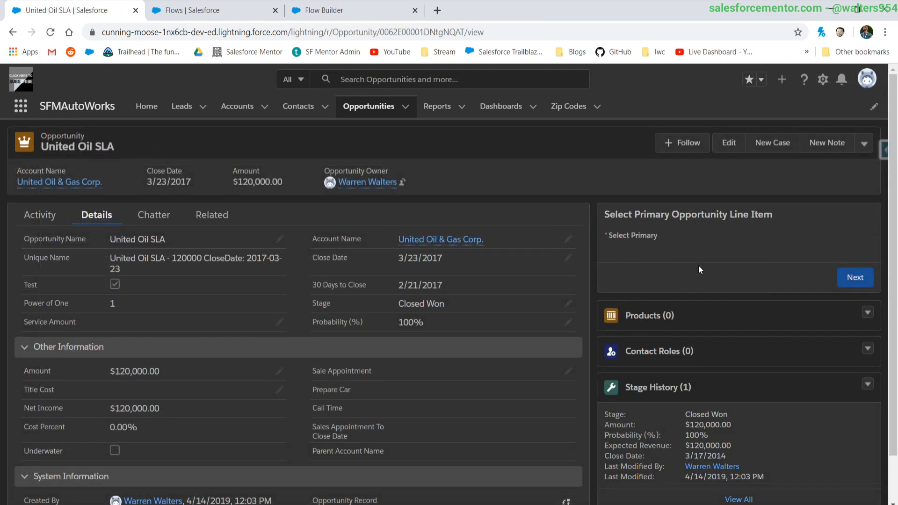
# Step: Add four products with quantities to the United Oil SLA opportunity and reload the page
pyautogui.click(868, 314)
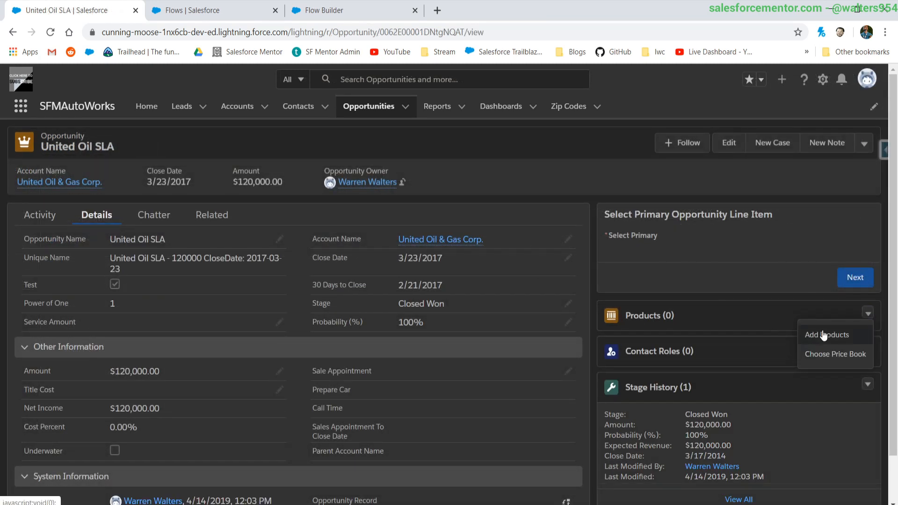
pyautogui.click(826, 335)
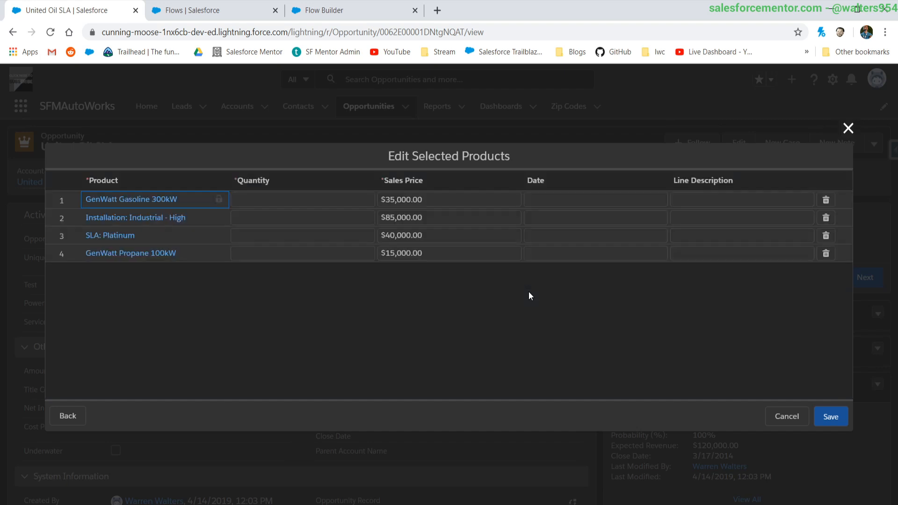
pyautogui.write('2')
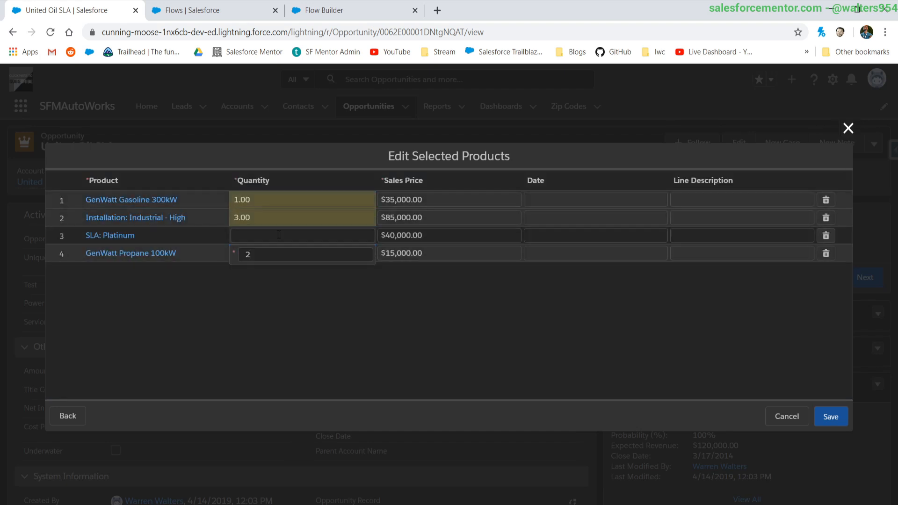
pyautogui.click(830, 417)
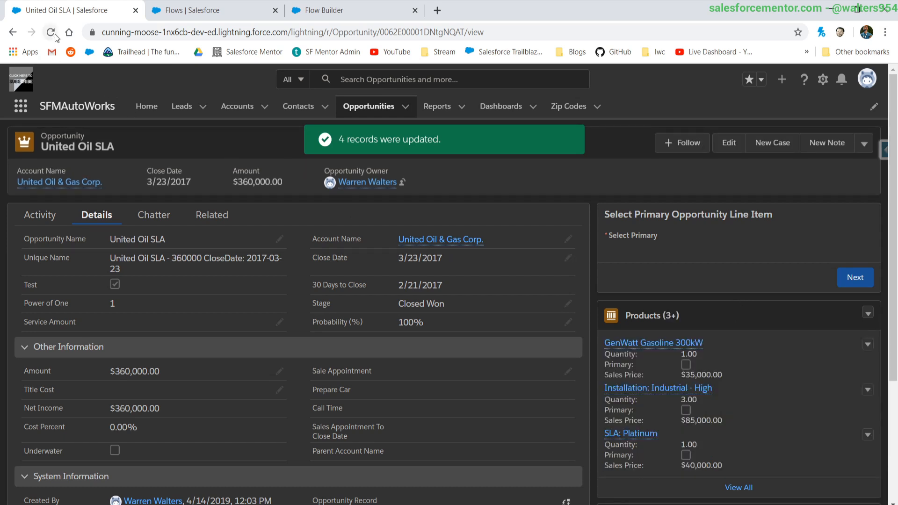
pyautogui.click(50, 32)
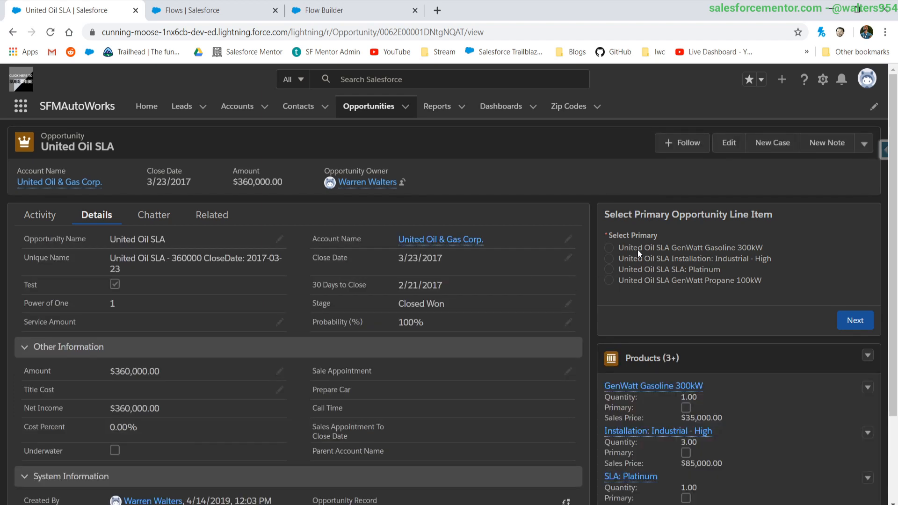
# Step: Submit SLA: Platinum as the primary product through the embedded flow
pyautogui.click(609, 258)
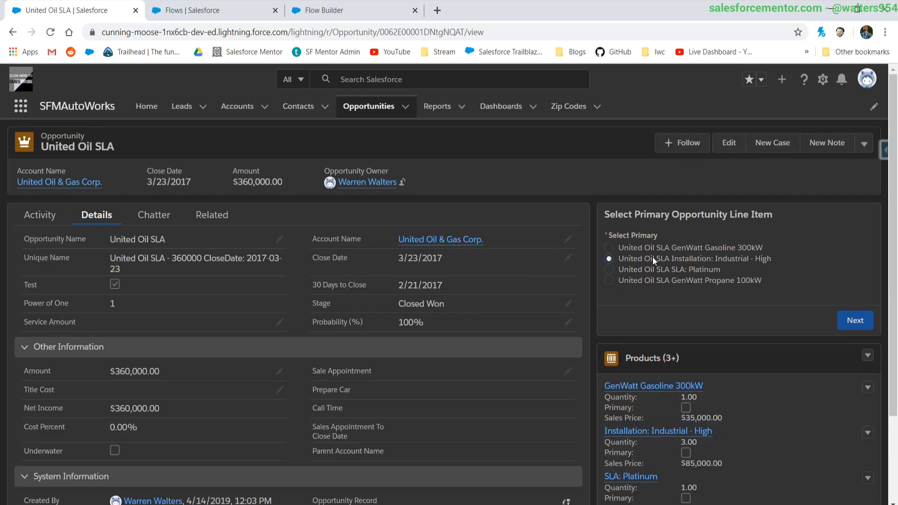
pyautogui.click(609, 269)
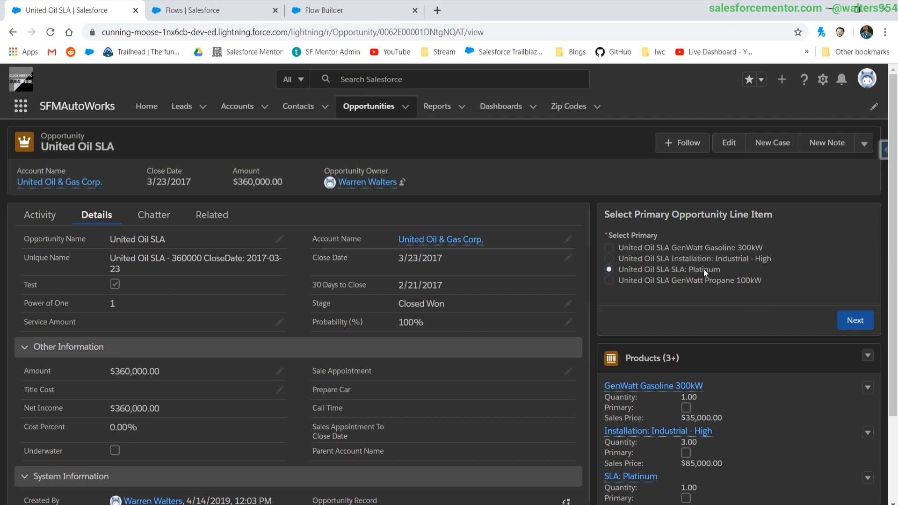
pyautogui.scroll(-3)
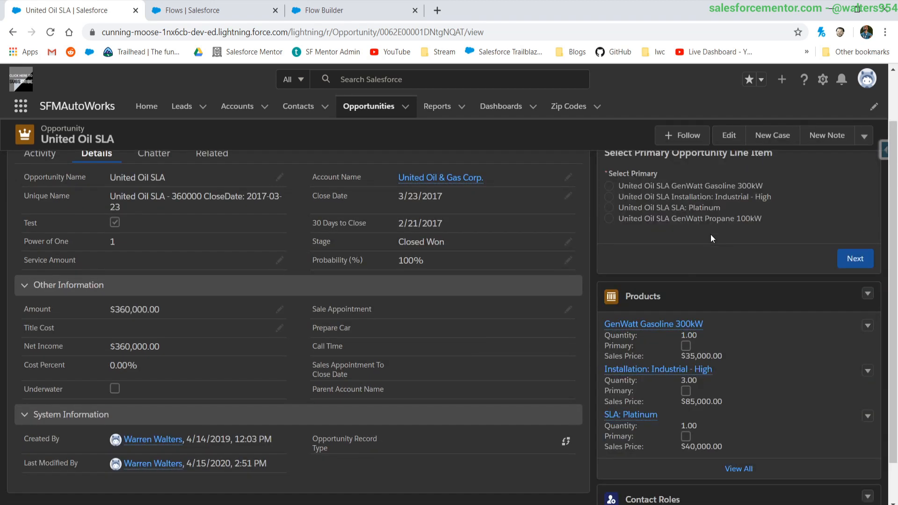
pyautogui.click(686, 437)
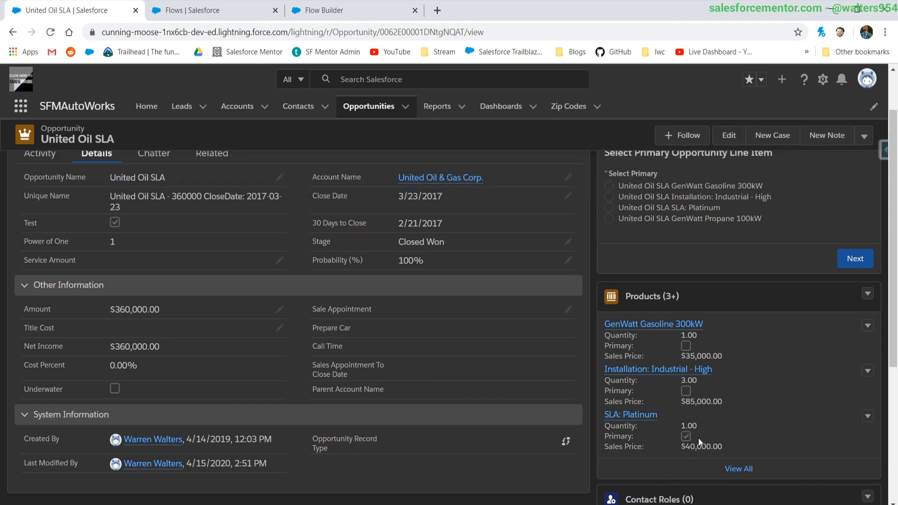